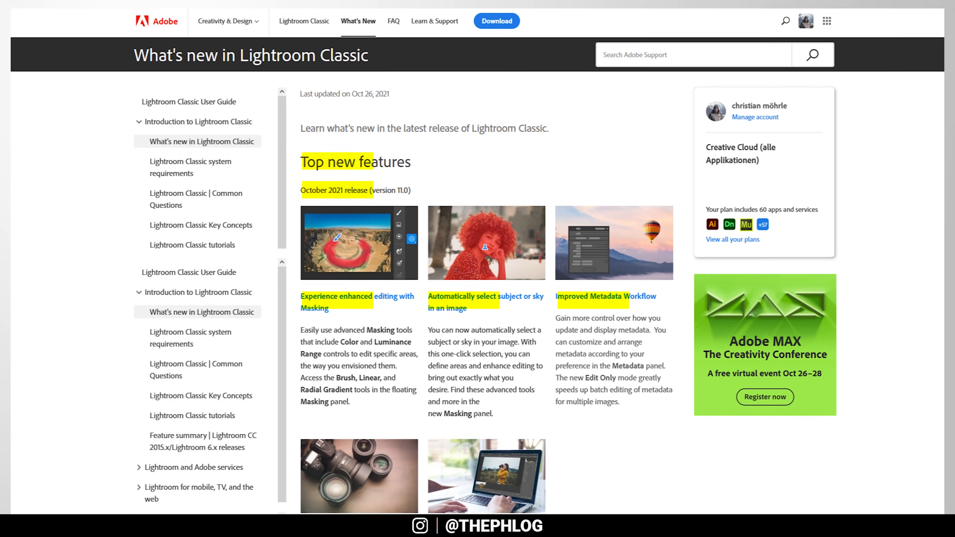
Step: Show the Add New Mask list from the Masking icon under the histogram
{"action": "scroll", "scroll_direction": "down", "scroll_amount": 3}
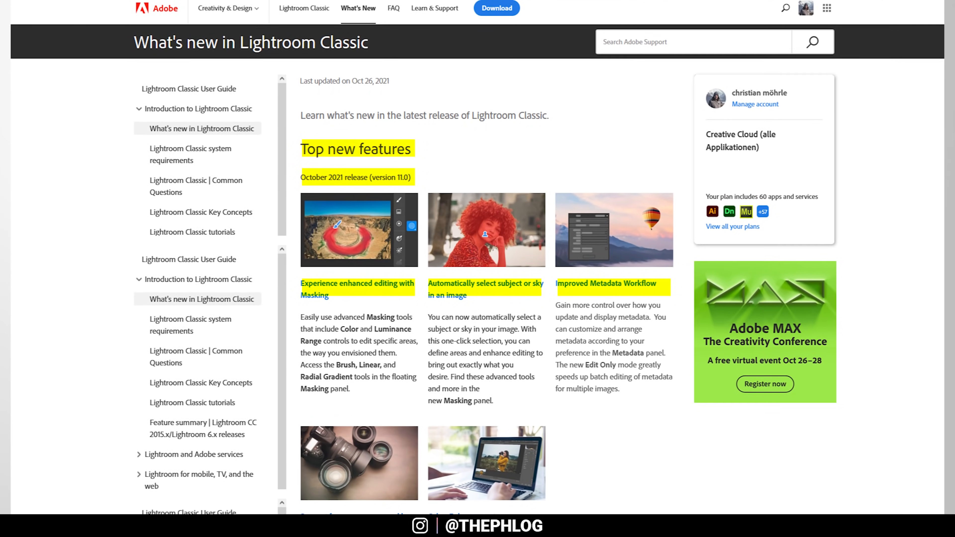
{"action": "scroll", "scroll_direction": "down", "scroll_amount": 3}
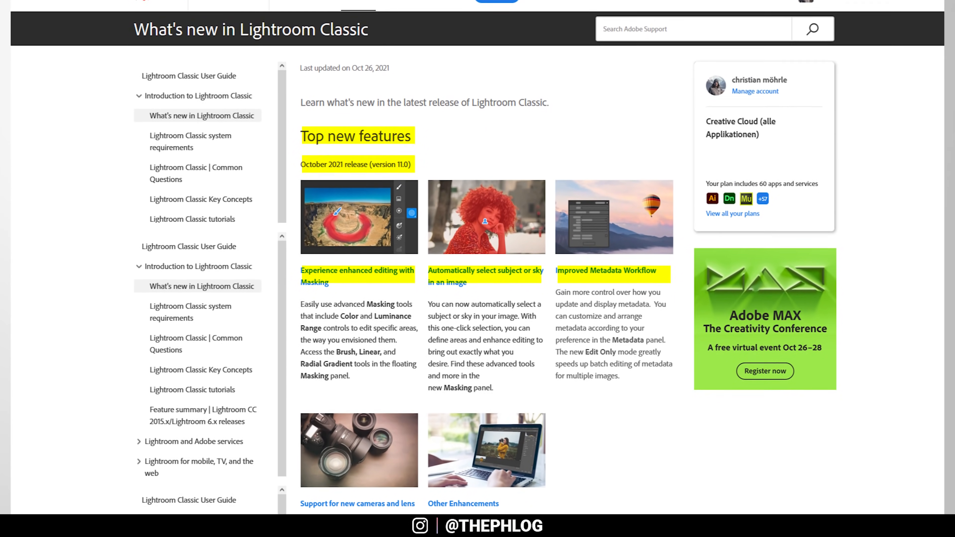
{"action": "scroll", "scroll_direction": "down", "scroll_amount": 3}
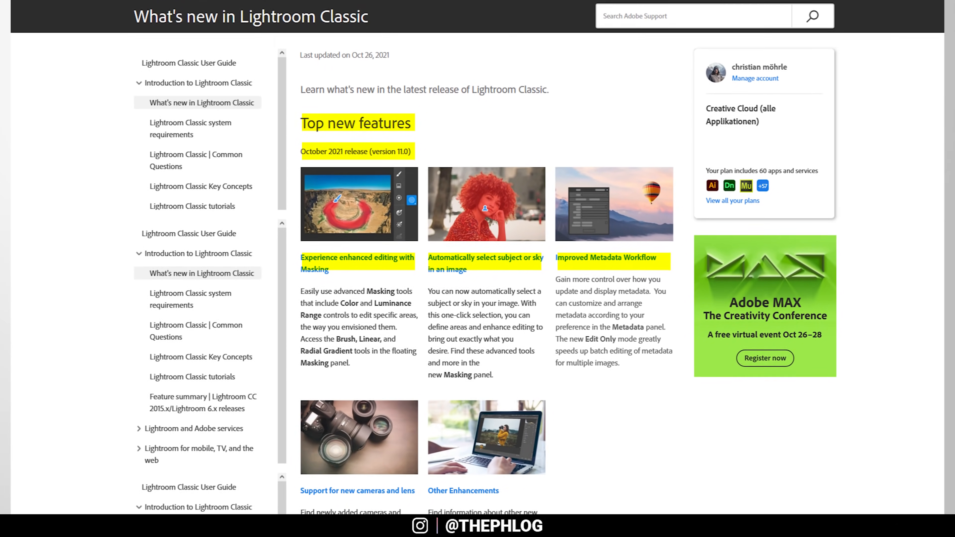
{"action": "scroll", "scroll_direction": "down", "scroll_amount": 3}
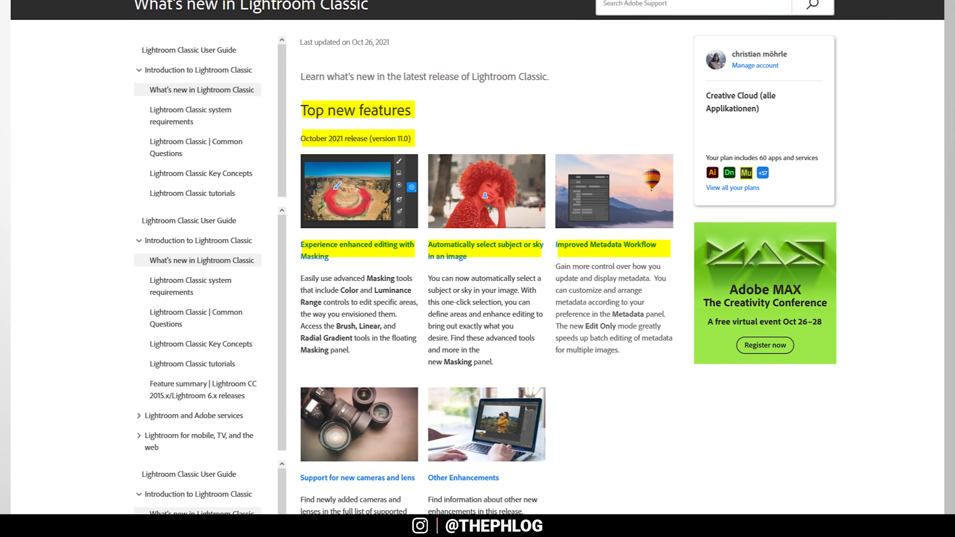
{"action": "scroll", "scroll_direction": "down", "scroll_amount": 3}
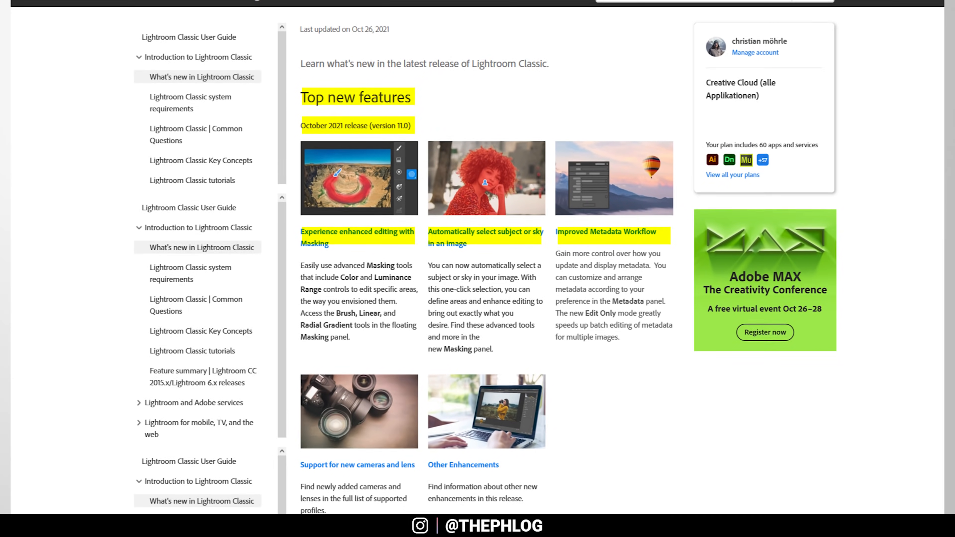
{"action": "scroll", "scroll_direction": "down", "scroll_amount": 3}
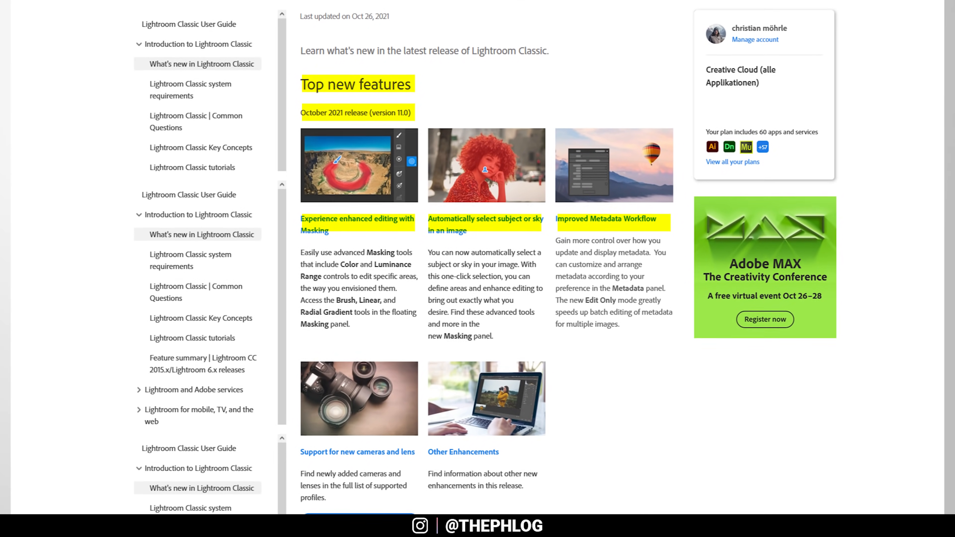
{"action": "scroll", "scroll_direction": "down", "scroll_amount": 3}
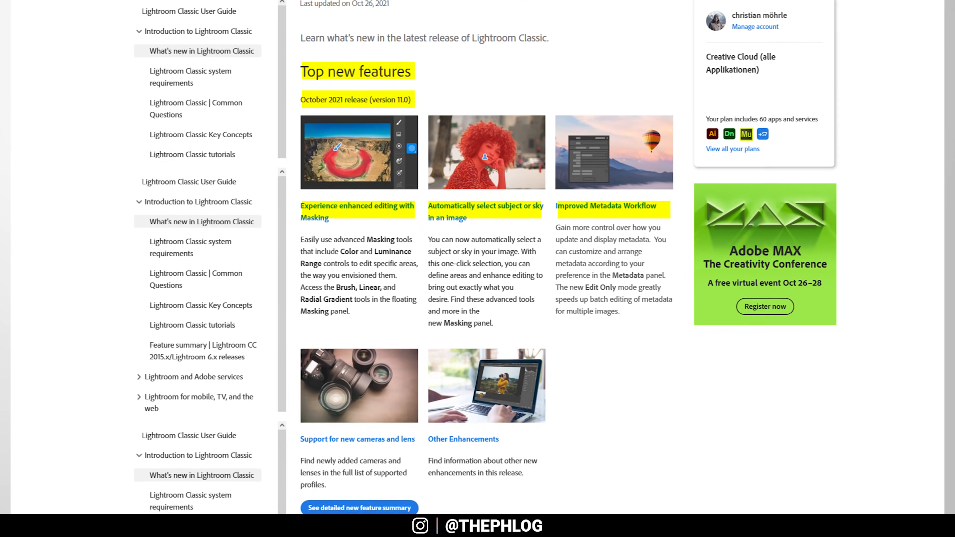
{"action": "scroll", "scroll_direction": "down", "scroll_amount": 3}
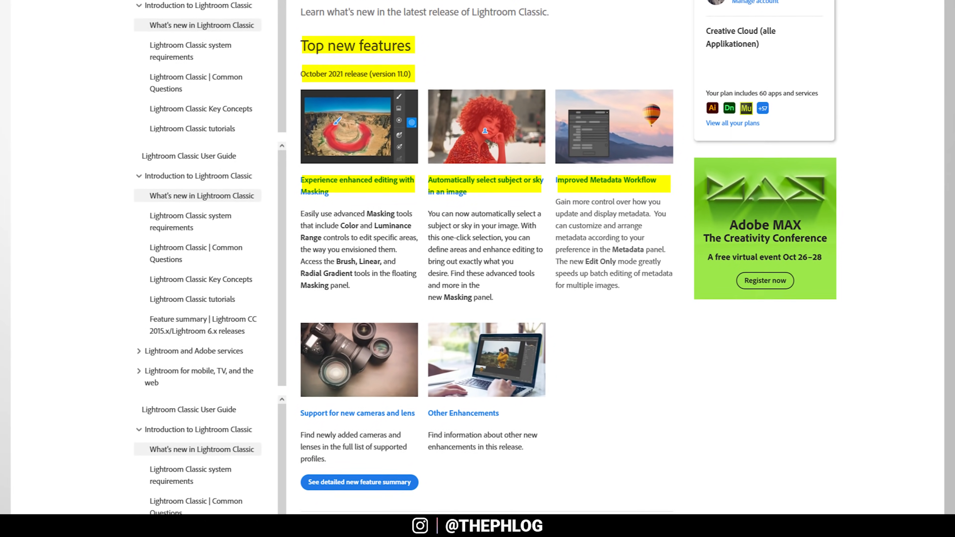
{"action": "scroll", "scroll_direction": "down", "scroll_amount": 3}
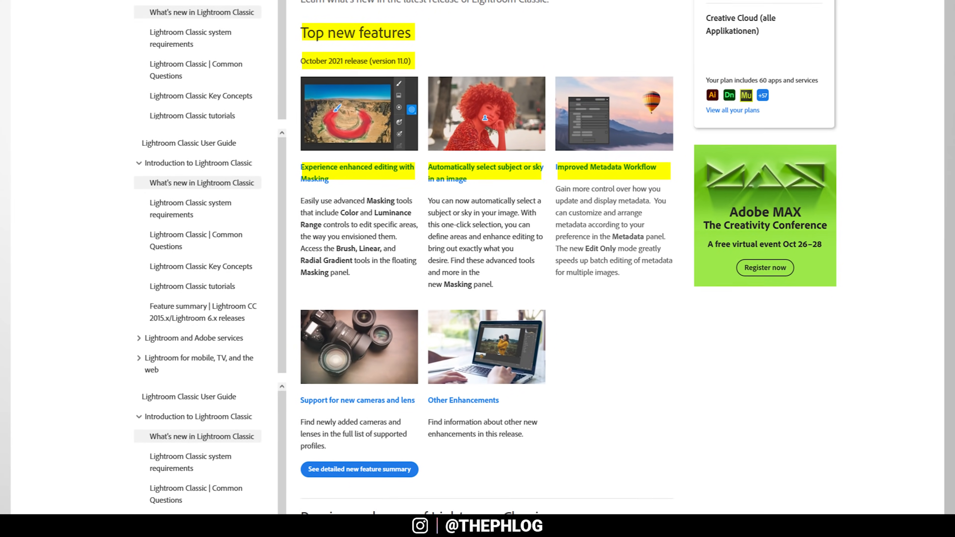
{"action": "scroll", "scroll_direction": "down", "scroll_amount": 3}
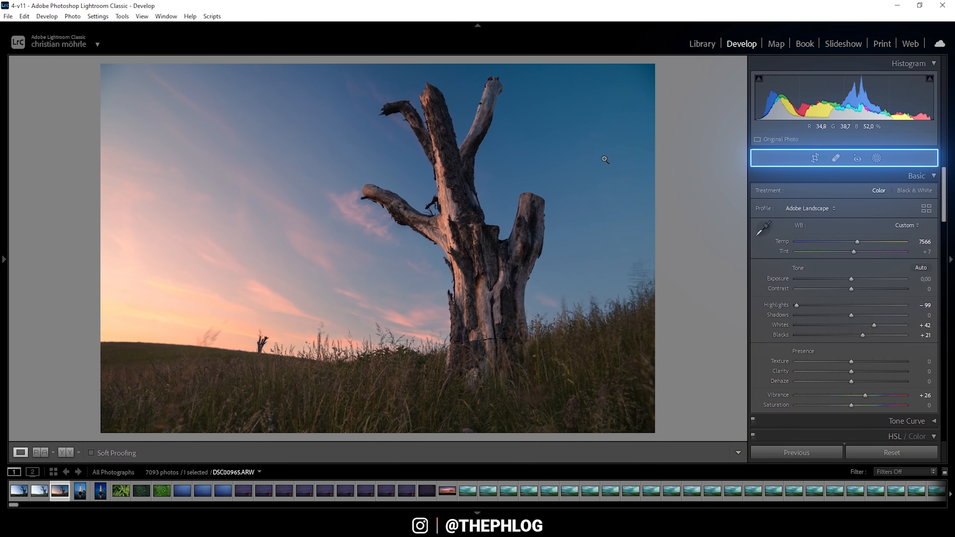
{"action": "mouse_move", "coordinate": [785, 169]}
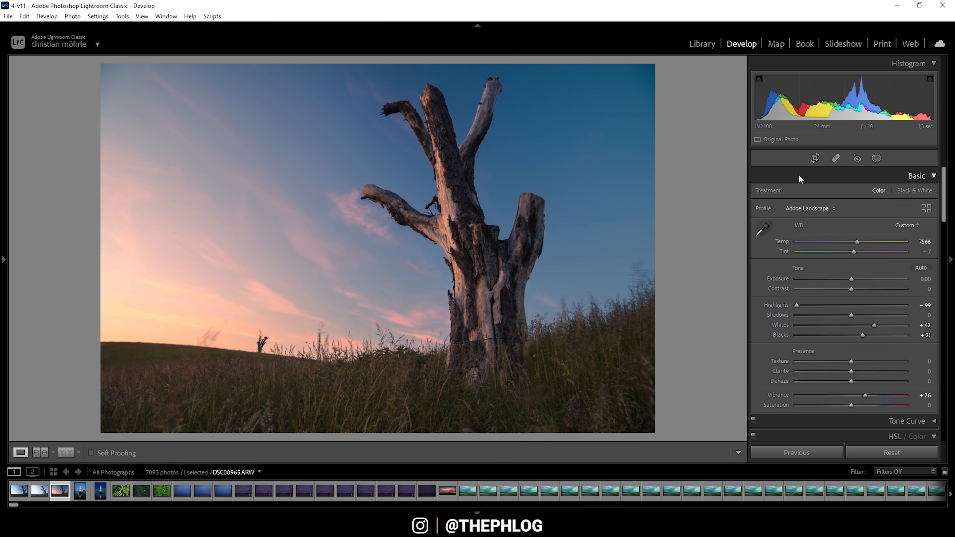
{"action": "mouse_move", "coordinate": [814, 157]}
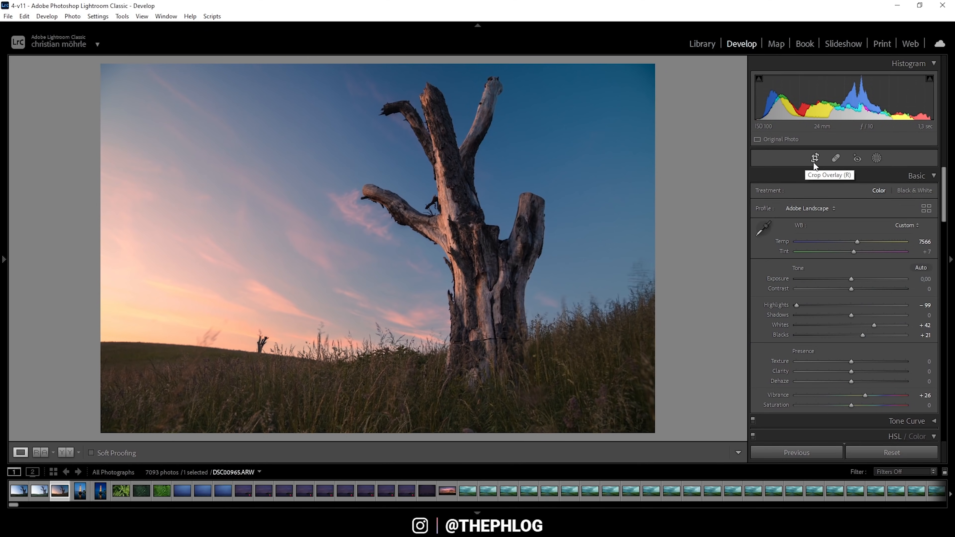
{"action": "mouse_move", "coordinate": [857, 158]}
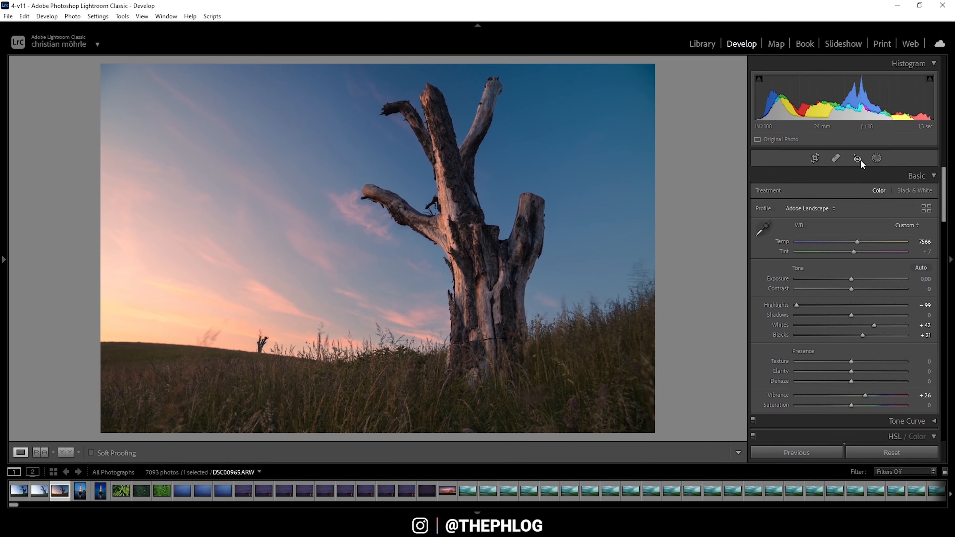
{"action": "mouse_move", "coordinate": [876, 159]}
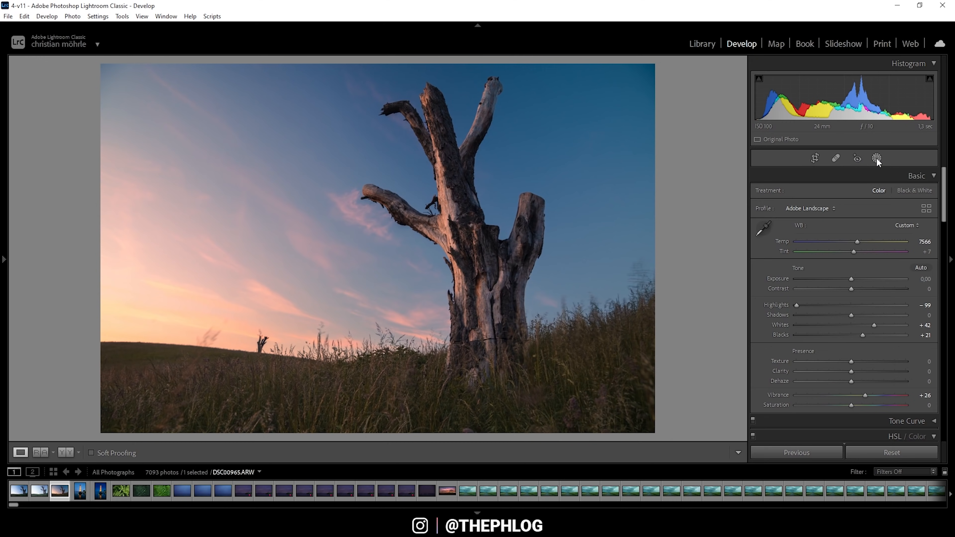
{"action": "mouse_move", "coordinate": [876, 158]}
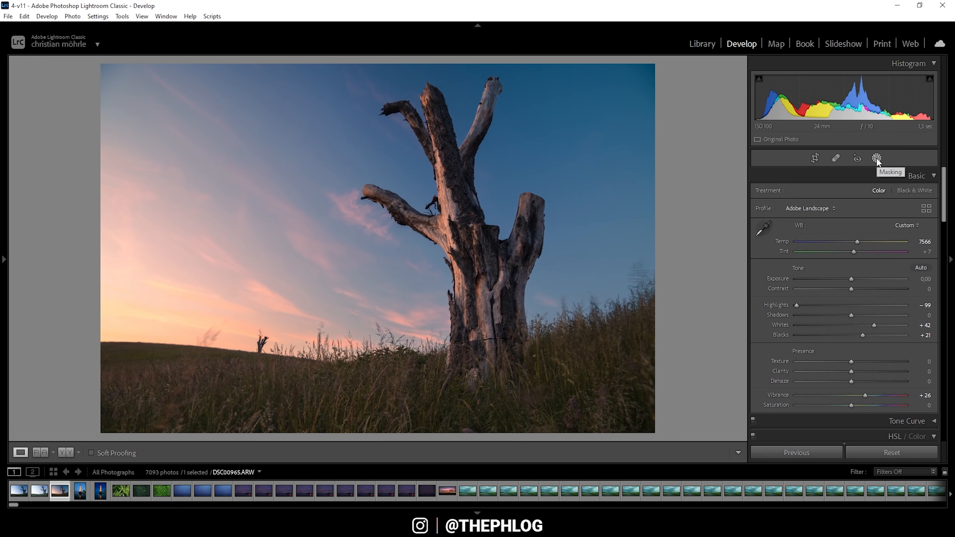
{"action": "left_click", "coordinate": [876, 158]}
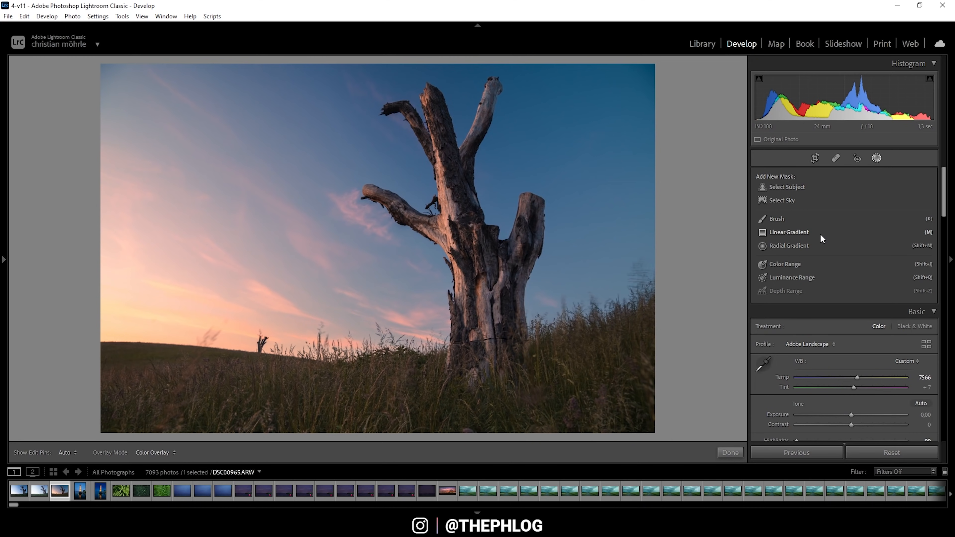
{"action": "mouse_move", "coordinate": [776, 218]}
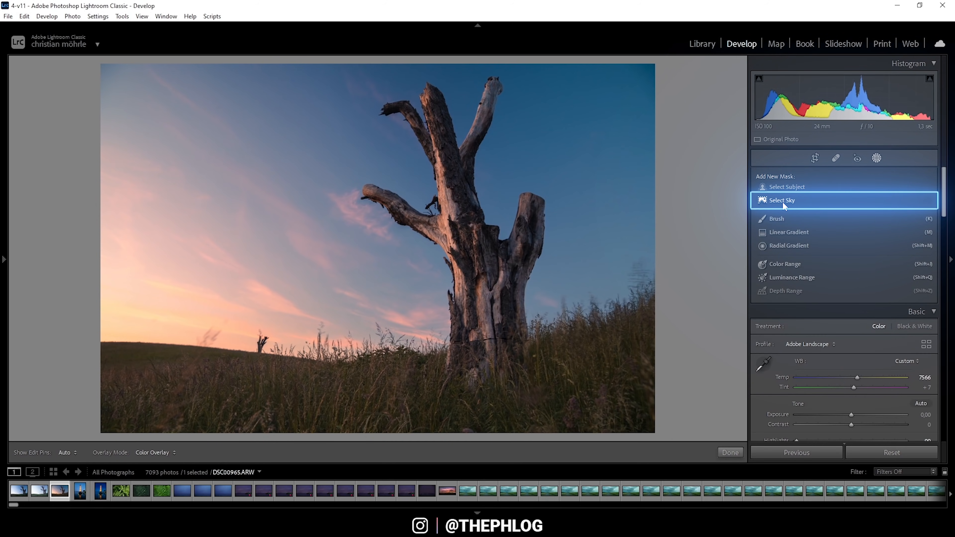
{"action": "mouse_move", "coordinate": [792, 269]}
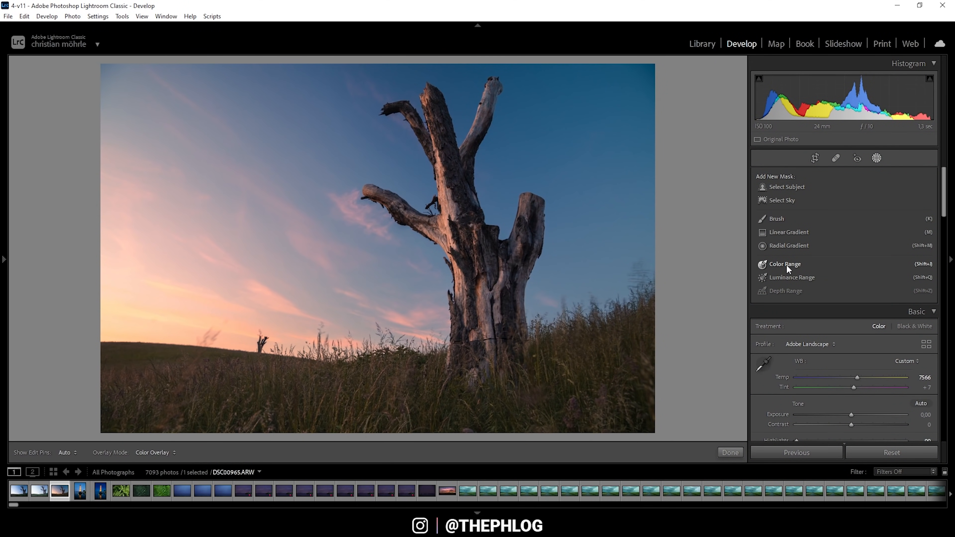
{"action": "mouse_move", "coordinate": [788, 232]}
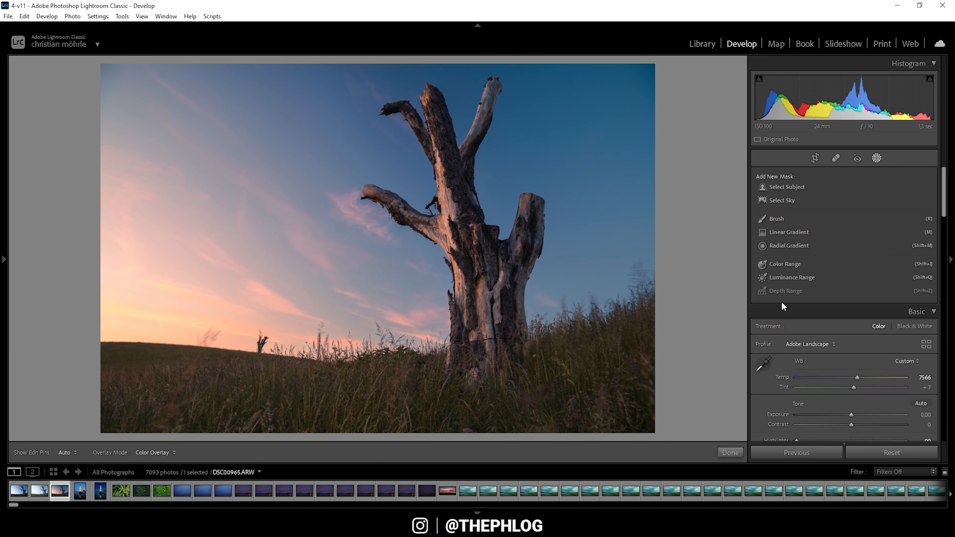
{"action": "mouse_move", "coordinate": [794, 225]}
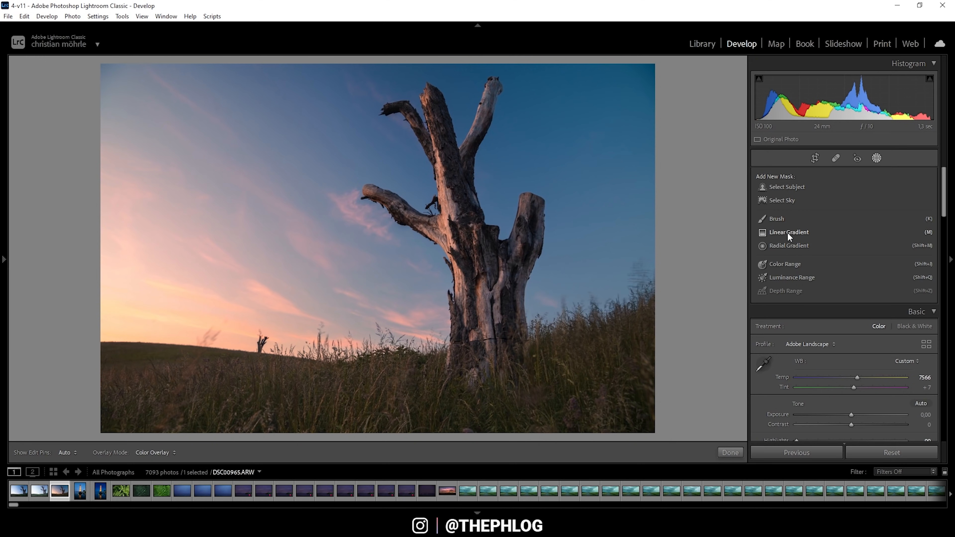
{"action": "mouse_move", "coordinate": [811, 244]}
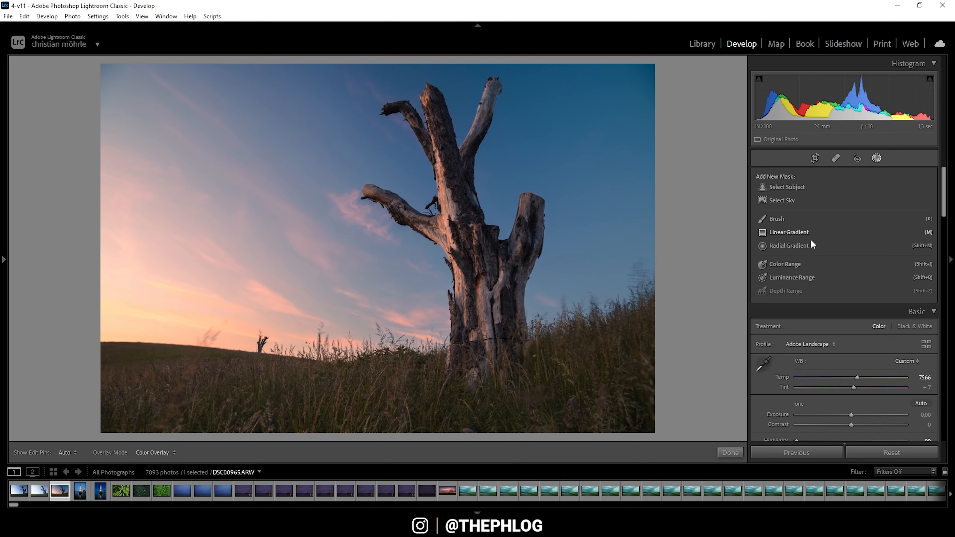
{"action": "mouse_move", "coordinate": [732, 225]}
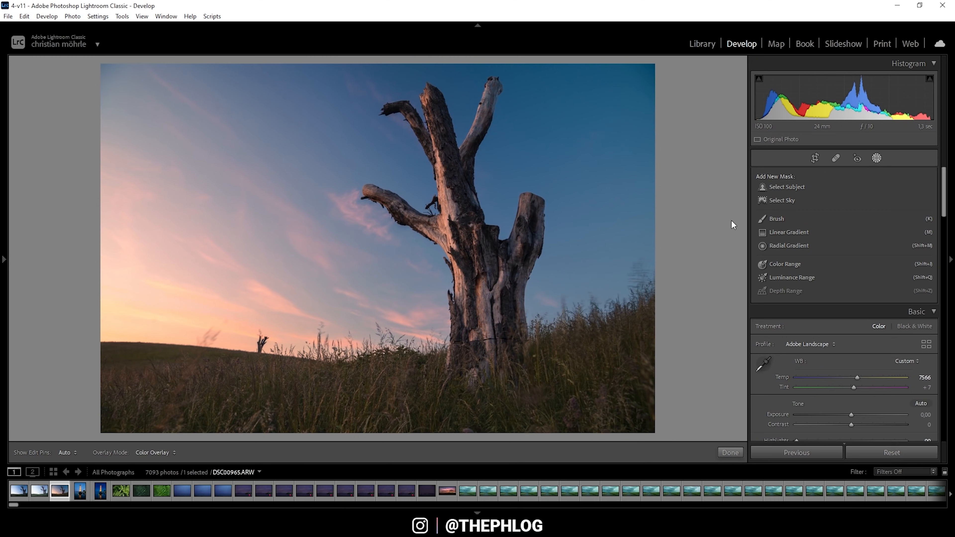
Step: Draw a Linear Gradient over the foreground grass with Exposure -0.81, Clarity 30, overlay hidden
{"action": "left_click", "coordinate": [787, 232]}
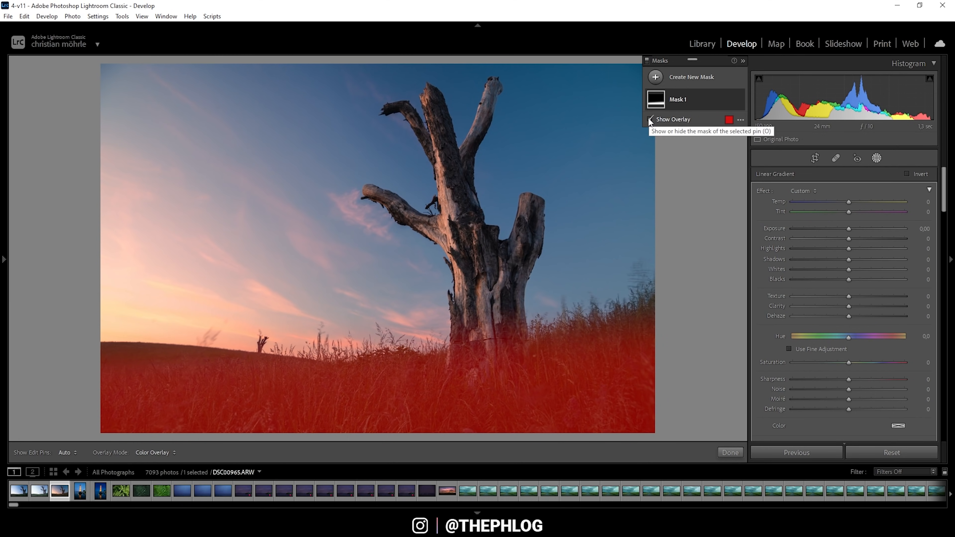
{"action": "left_click", "coordinate": [650, 119]}
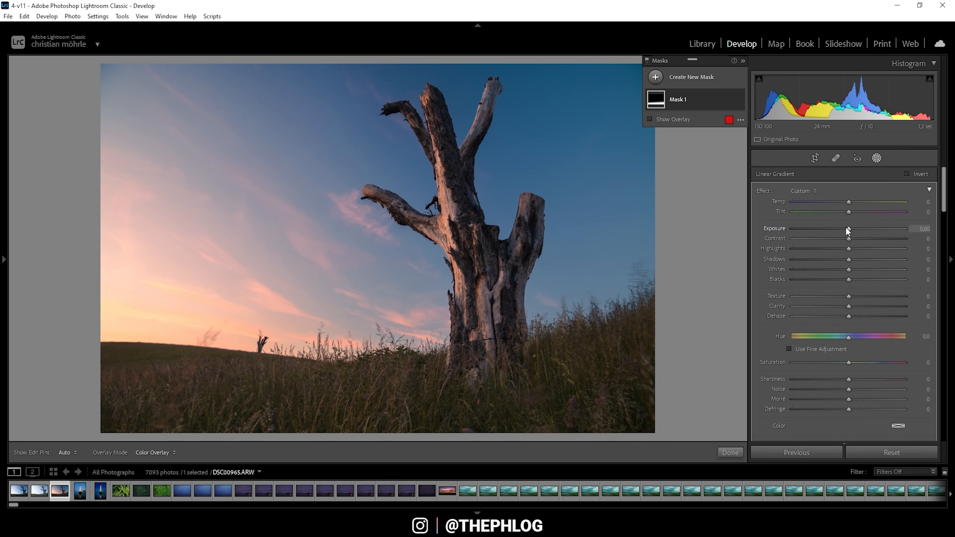
{"action": "left_click_drag", "start_coordinate": [848, 228], "coordinate": [838, 228]}
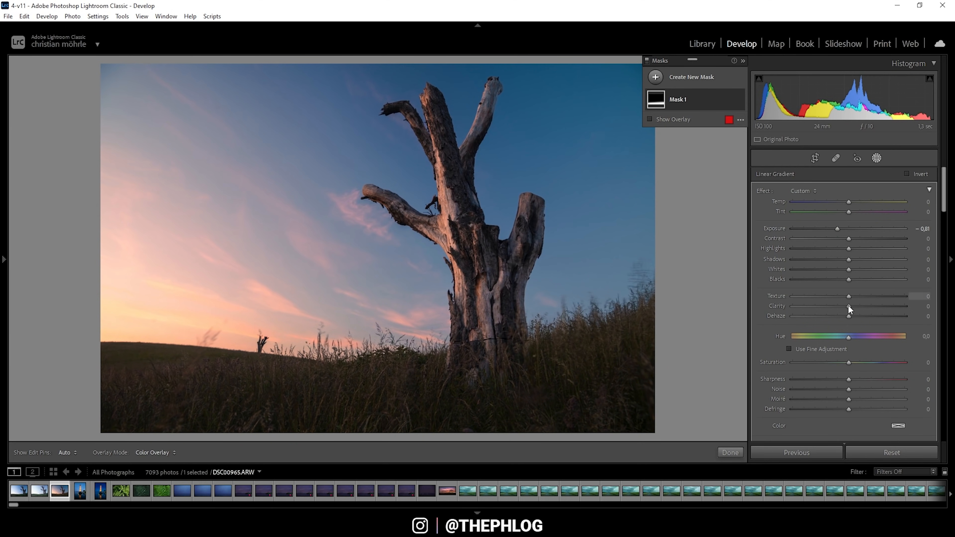
{"action": "left_click_drag", "start_coordinate": [848, 305], "coordinate": [858, 306]}
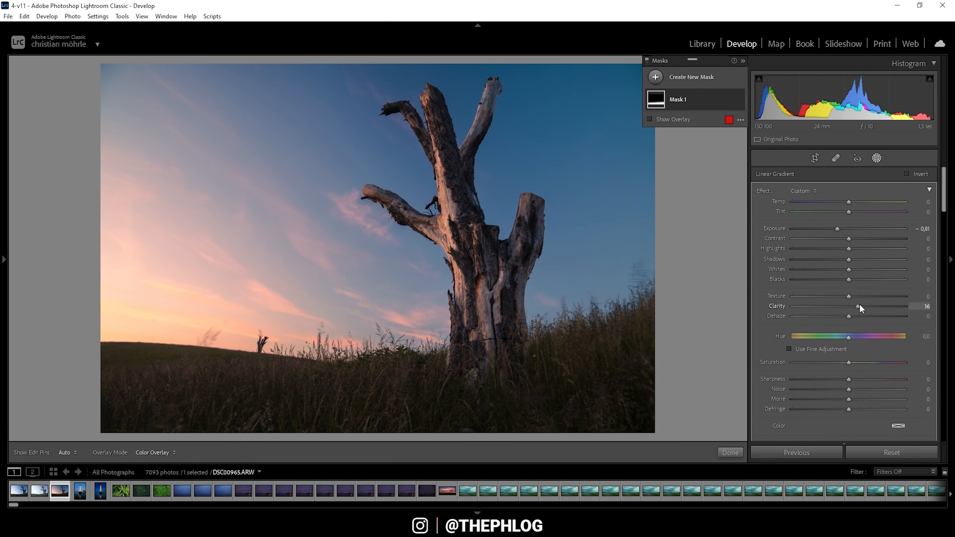
{"action": "left_click_drag", "start_coordinate": [855, 305], "coordinate": [865, 306]}
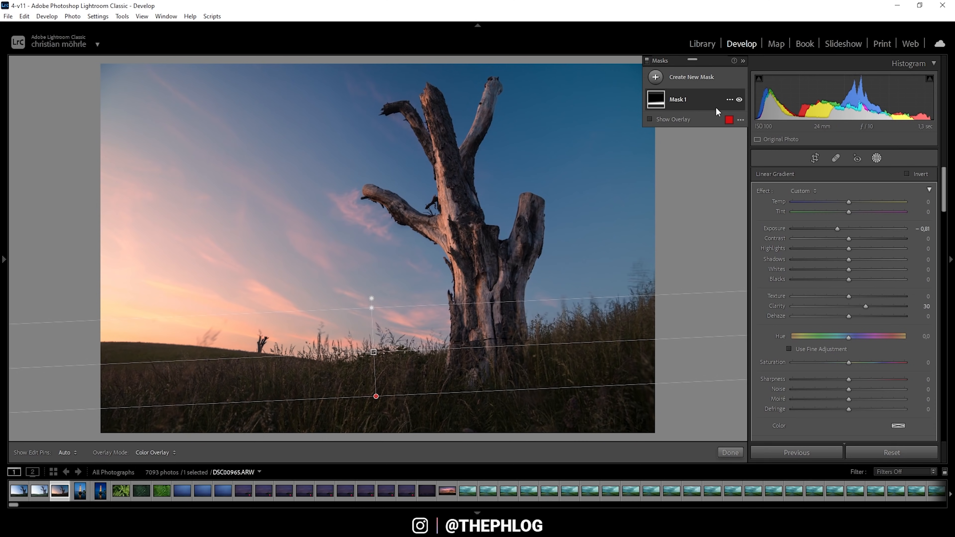
Step: Rename Mask 1 to 'Gradient foreground' via its right-click Rename dialog
{"action": "right_click", "coordinate": [675, 99]}
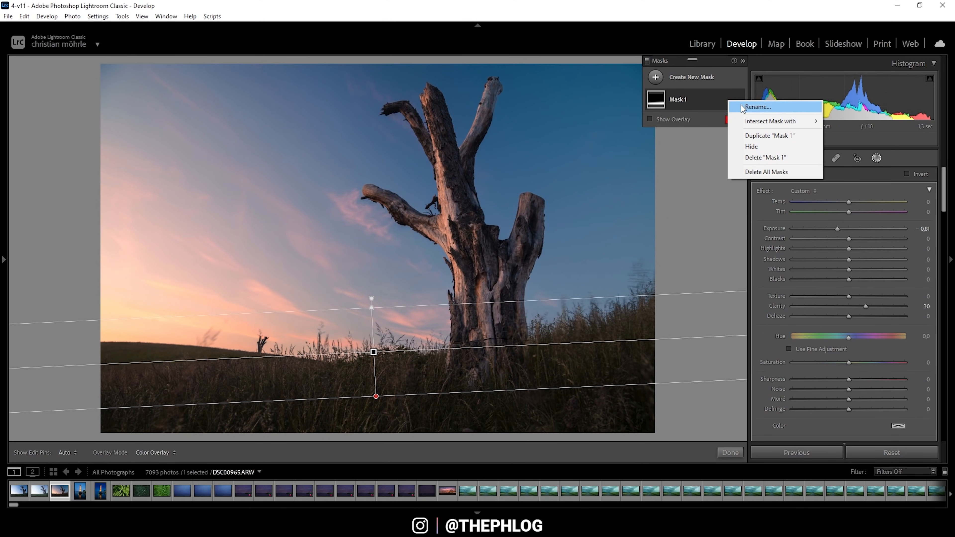
{"action": "left_click", "coordinate": [756, 107]}
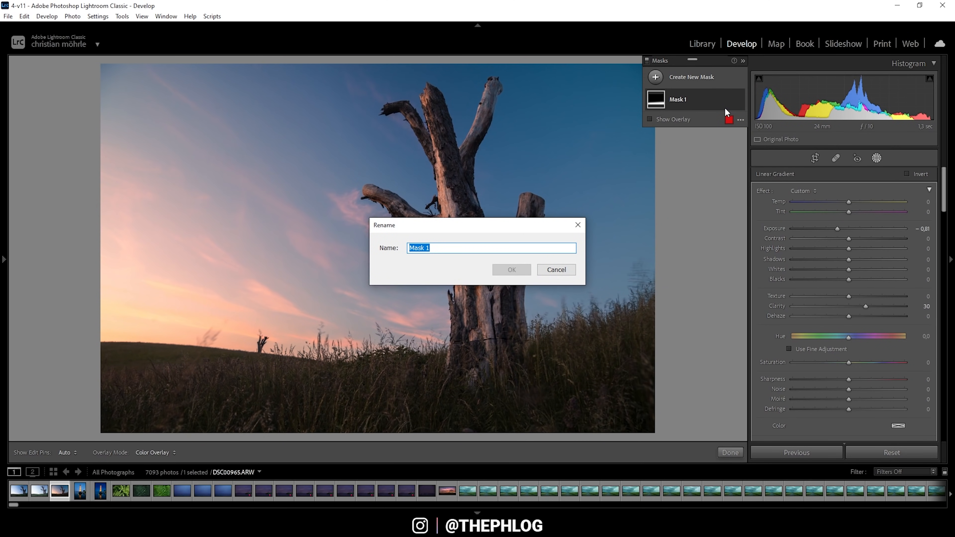
{"action": "type", "text": "Gradient foreground"}
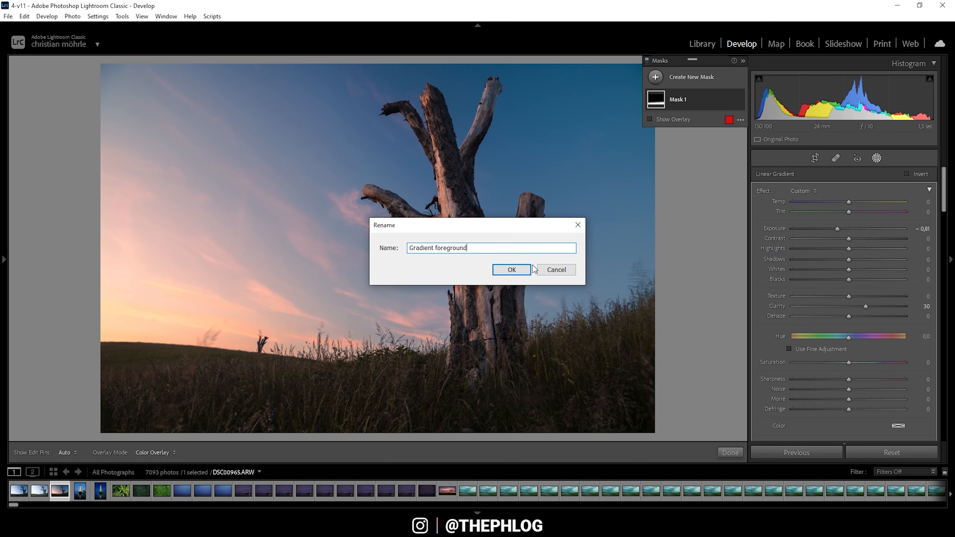
{"action": "left_click", "coordinate": [511, 269]}
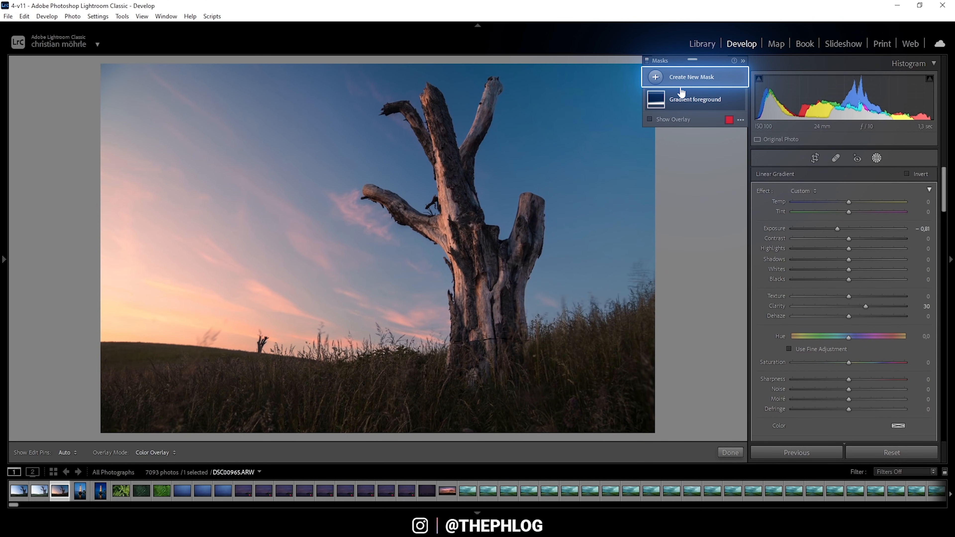
Step: Create a second mask as a Radial Gradient over the left sunset sky
{"action": "left_click", "coordinate": [655, 77]}
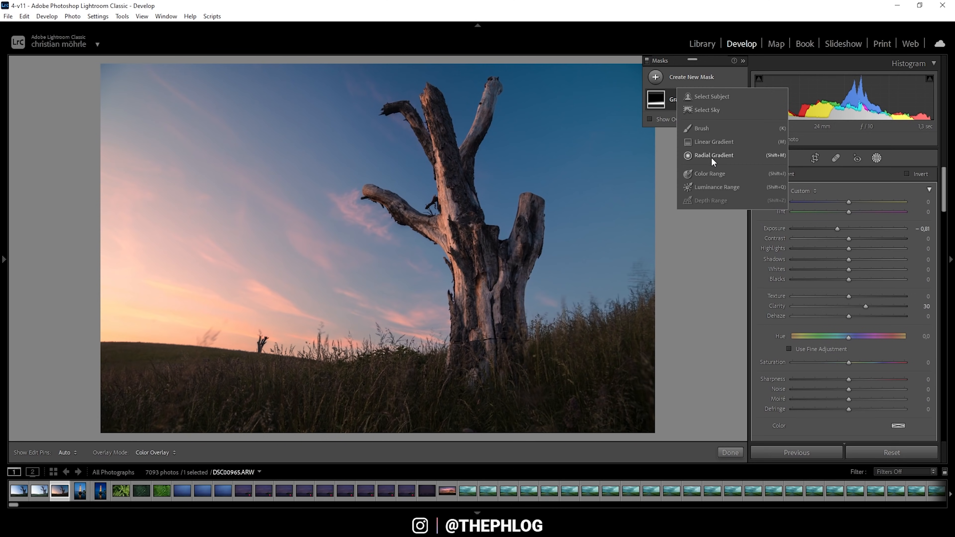
{"action": "left_click", "coordinate": [714, 155]}
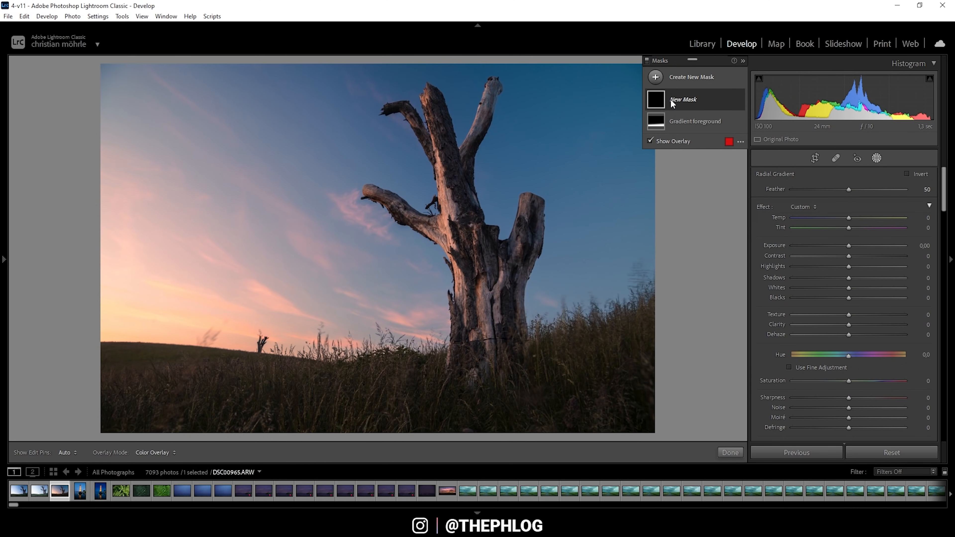
{"action": "mouse_move", "coordinate": [694, 121]}
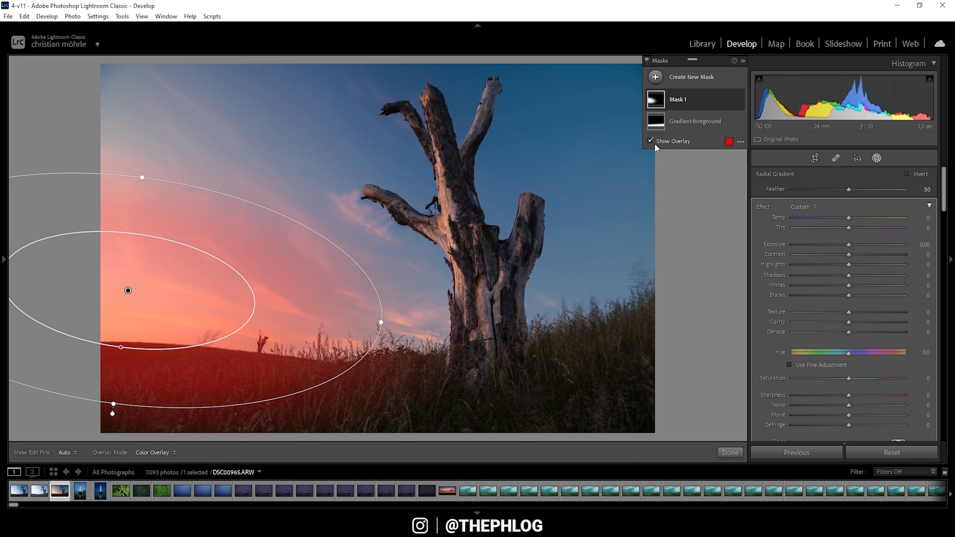
Step: With overlay hidden, set the radial mask to Blacks 47, Dehaze -23, Temp 16 and Feather 100
{"action": "left_click", "coordinate": [650, 141]}
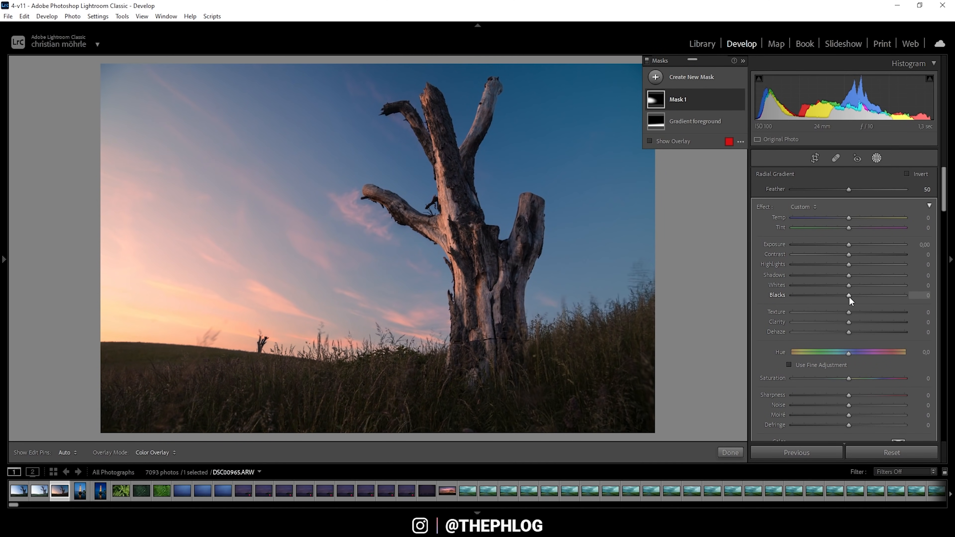
{"action": "left_click_drag", "start_coordinate": [848, 295], "coordinate": [880, 295]}
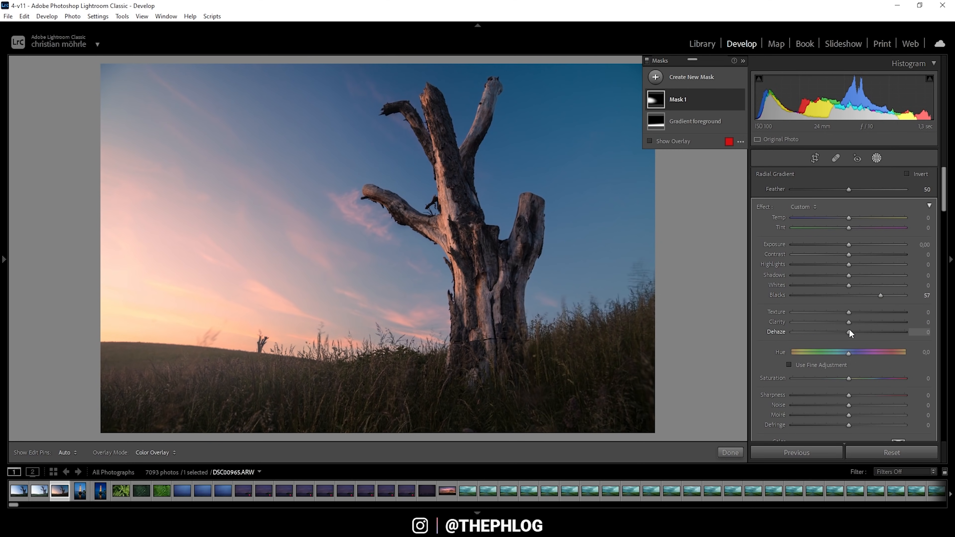
{"action": "left_click_drag", "start_coordinate": [850, 331], "coordinate": [837, 332]}
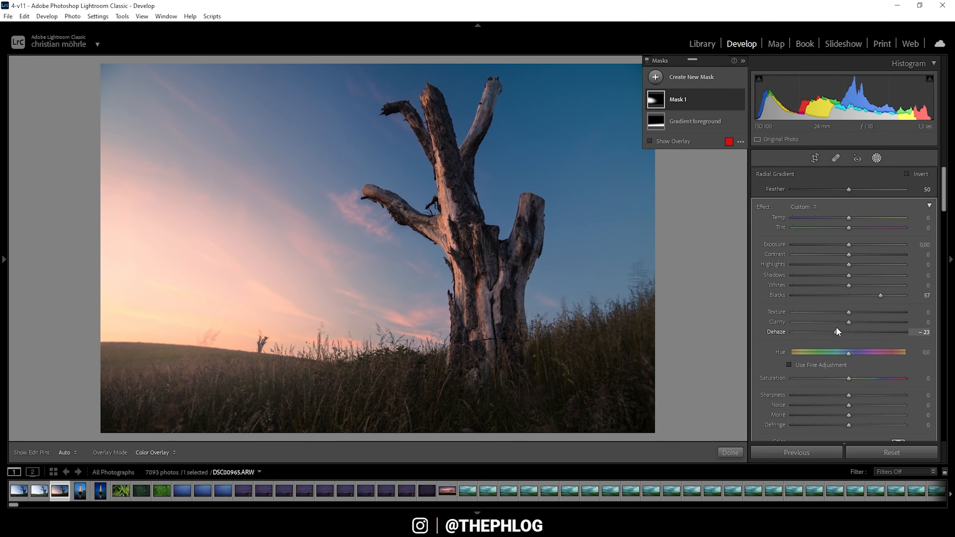
{"action": "left_click_drag", "start_coordinate": [882, 295], "coordinate": [863, 295]}
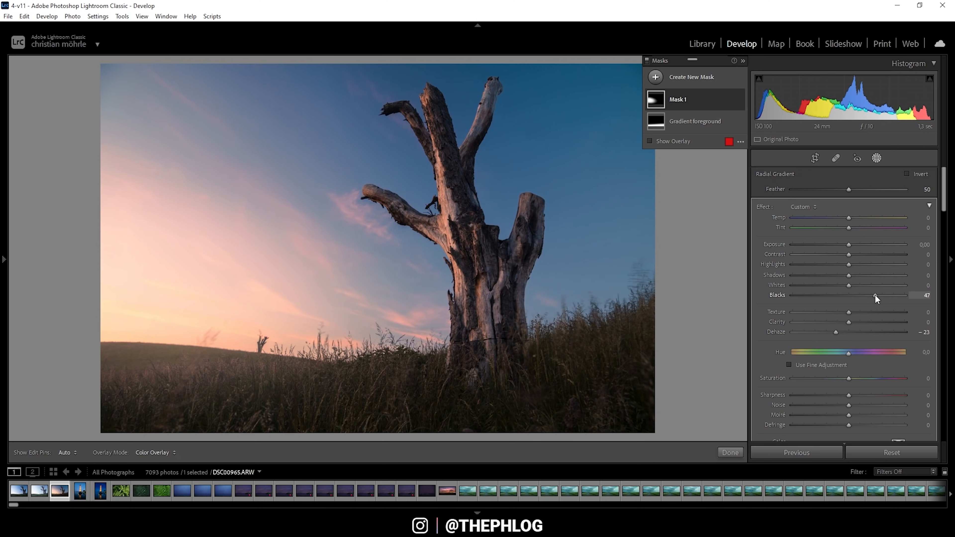
{"action": "left_click_drag", "start_coordinate": [848, 217], "coordinate": [862, 218]}
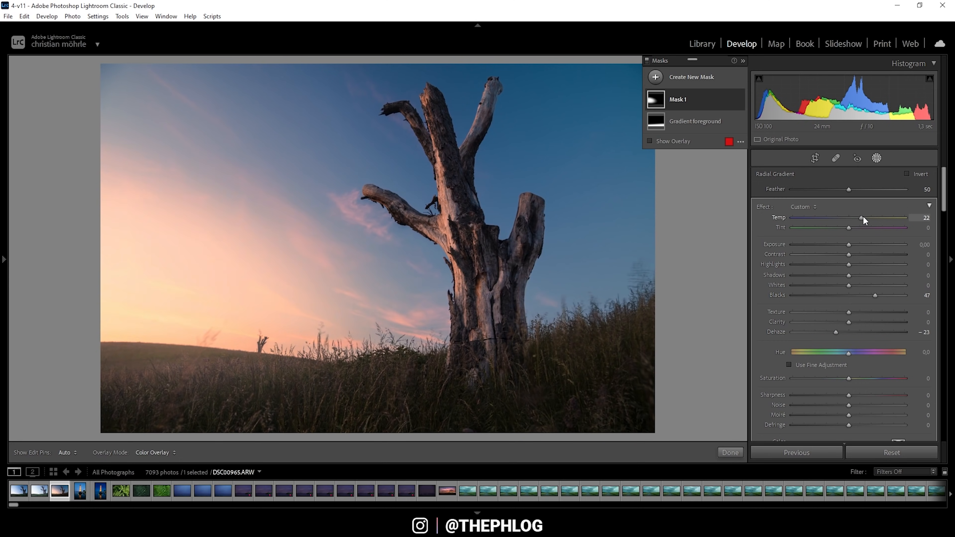
{"action": "left_click_drag", "start_coordinate": [861, 218], "coordinate": [857, 217]}
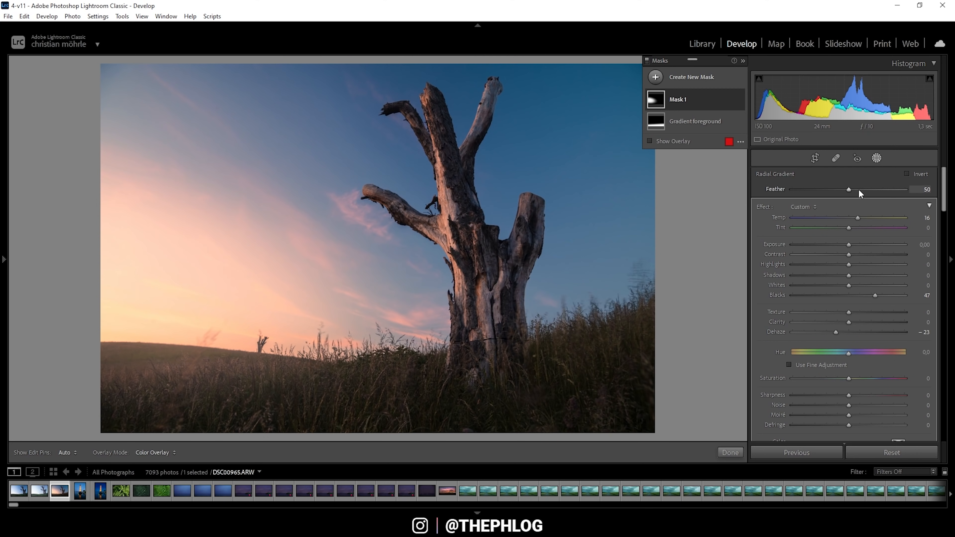
{"action": "mouse_move", "coordinate": [846, 193]}
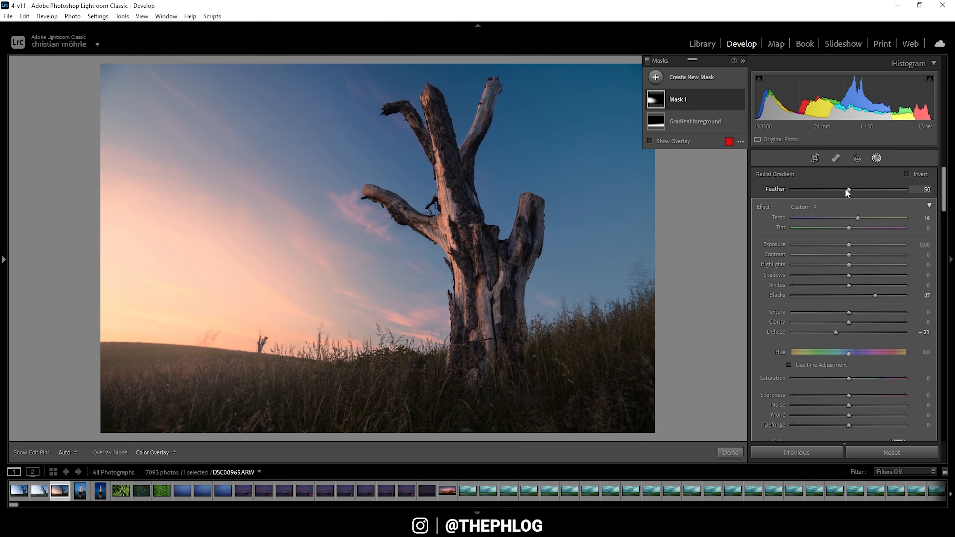
{"action": "left_click_drag", "start_coordinate": [846, 189], "coordinate": [901, 190]}
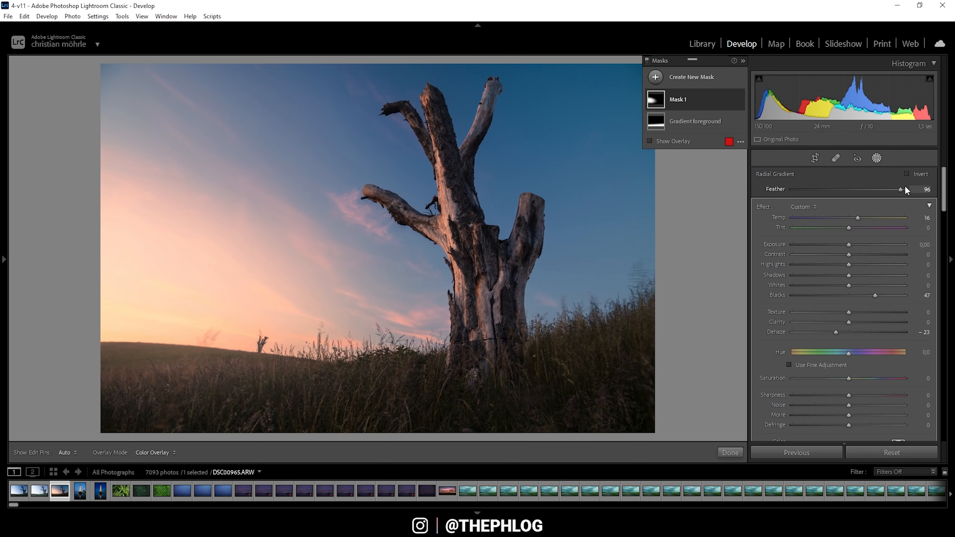
{"action": "left_click_drag", "start_coordinate": [899, 190], "coordinate": [905, 189]}
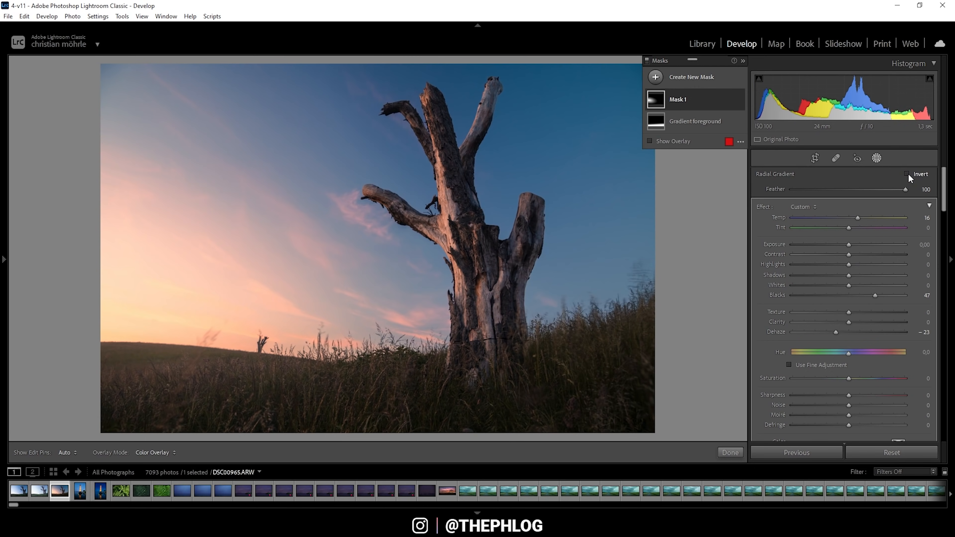
Step: Rename the radial mask to 'sunlight left side' via the Rename dialog
{"action": "right_click", "coordinate": [676, 98]}
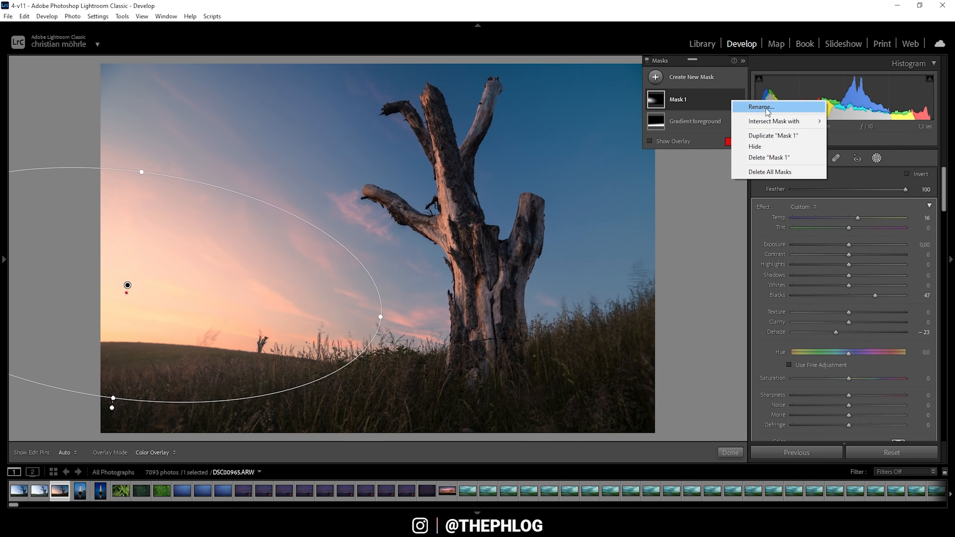
{"action": "left_click", "coordinate": [760, 106]}
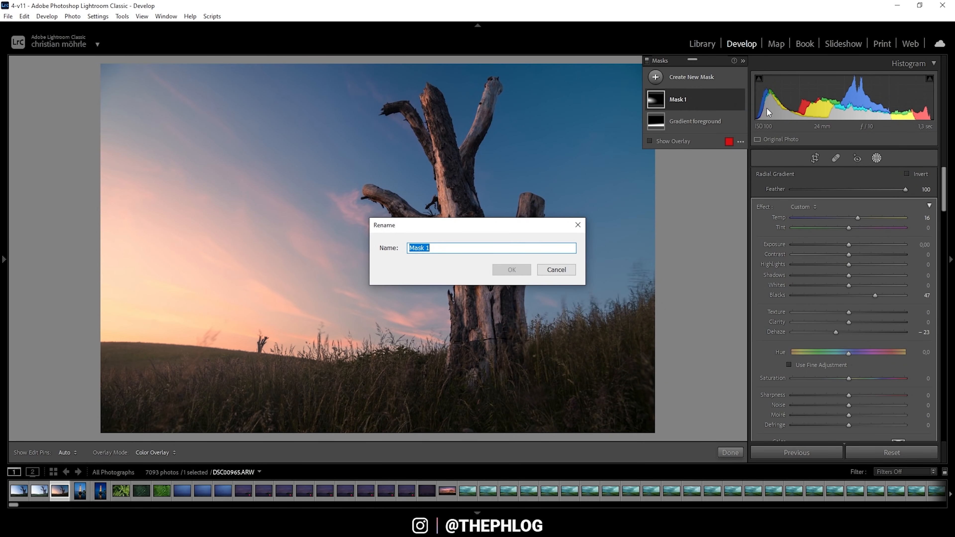
{"action": "type", "text": "sunlight left side"}
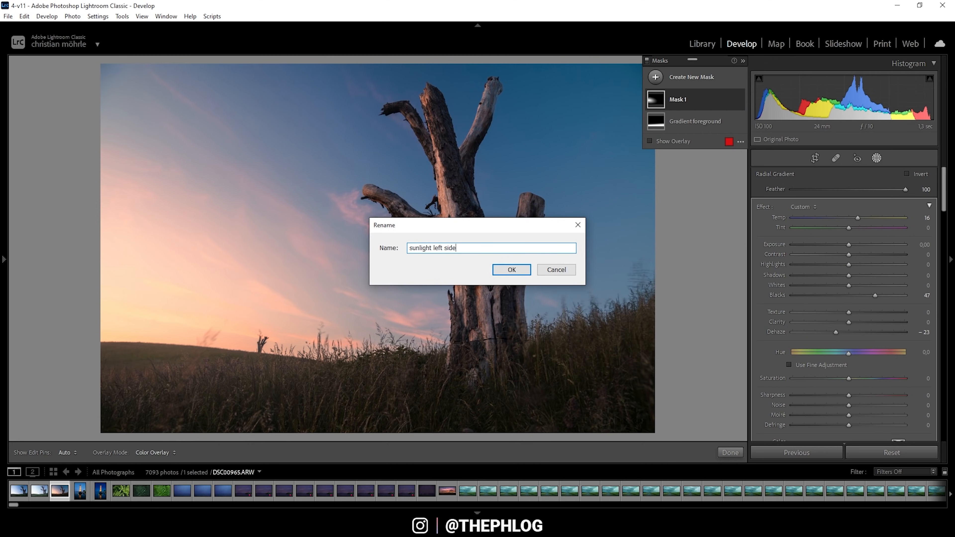
{"action": "left_click", "coordinate": [510, 269]}
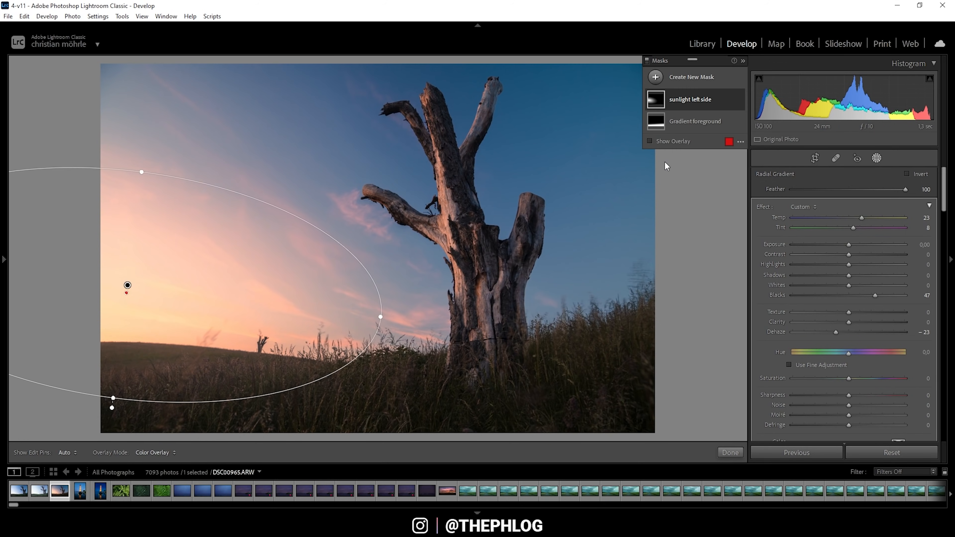
{"action": "mouse_move", "coordinate": [607, 248]}
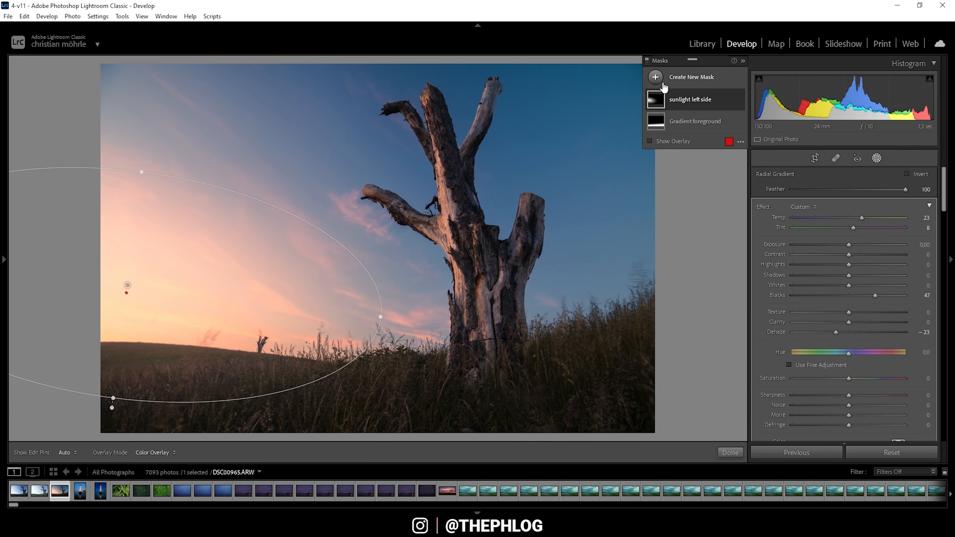
Step: Create a third mask using Select Sky to cover the whole sky
{"action": "left_click", "coordinate": [655, 77]}
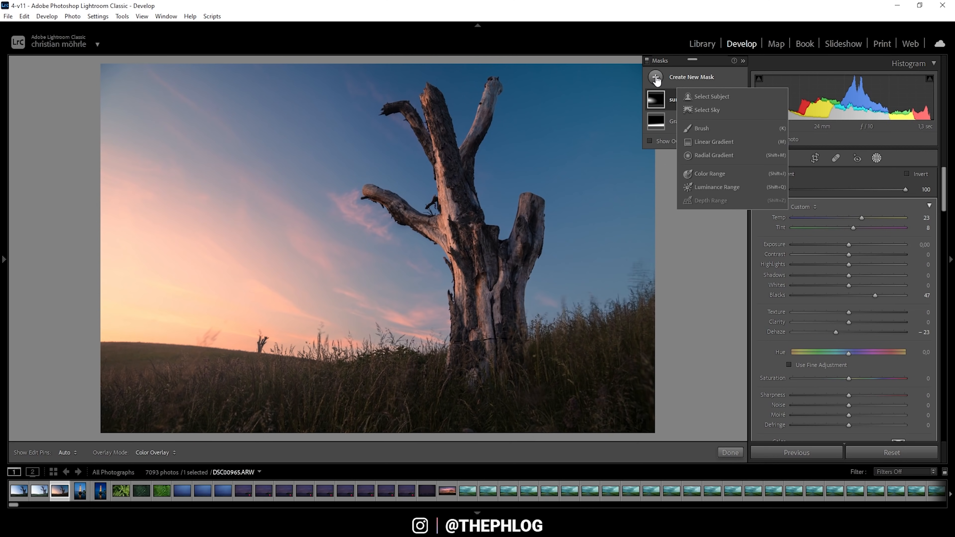
{"action": "mouse_move", "coordinate": [713, 111]}
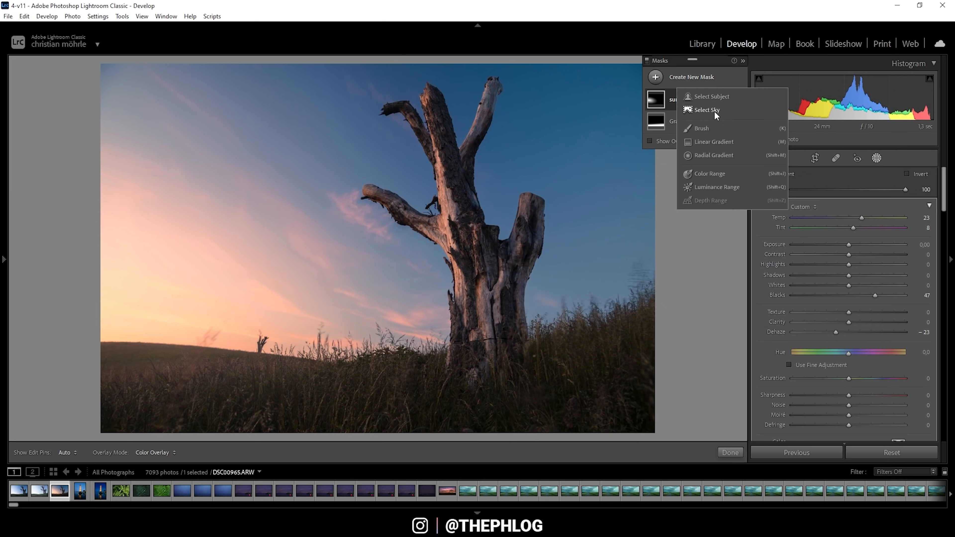
{"action": "left_click", "coordinate": [707, 110]}
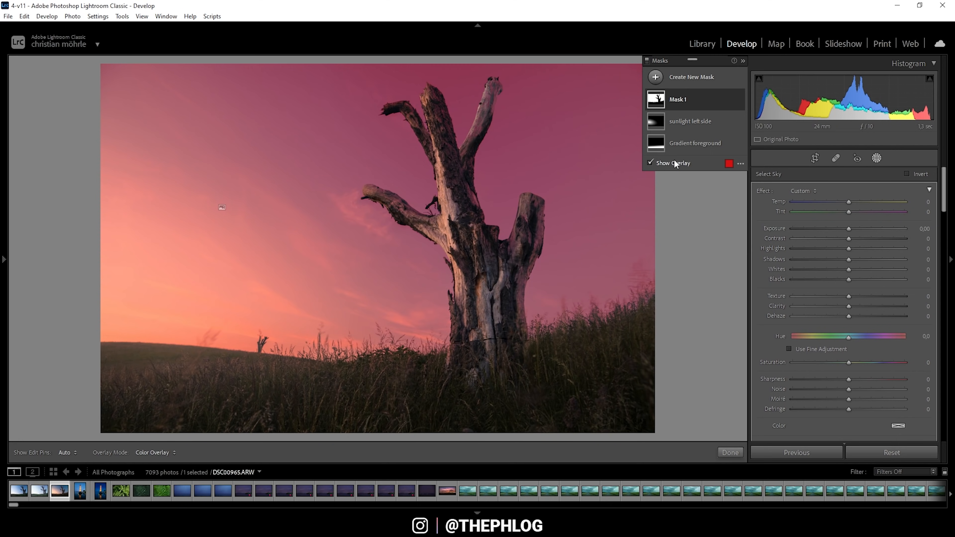
{"action": "mouse_move", "coordinate": [526, 225]}
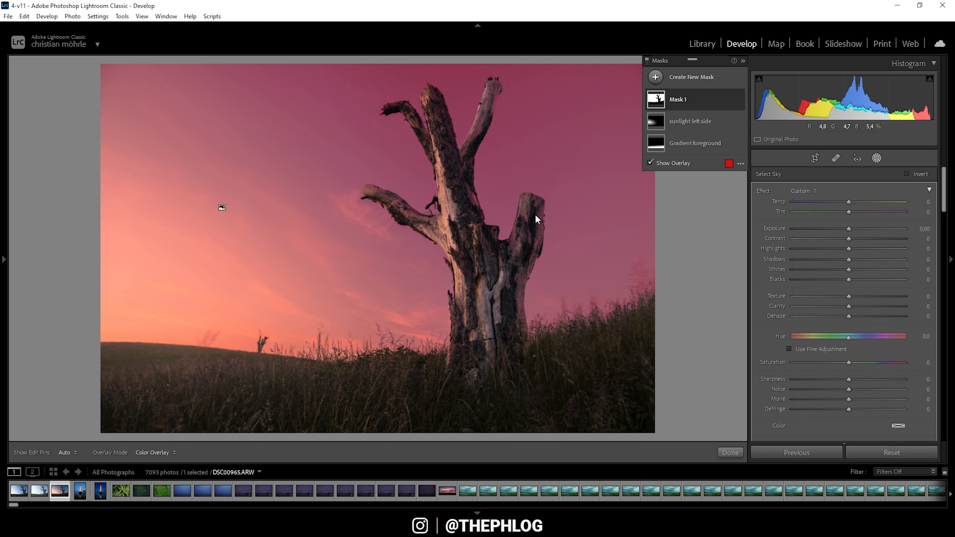
{"action": "mouse_move", "coordinate": [459, 124]}
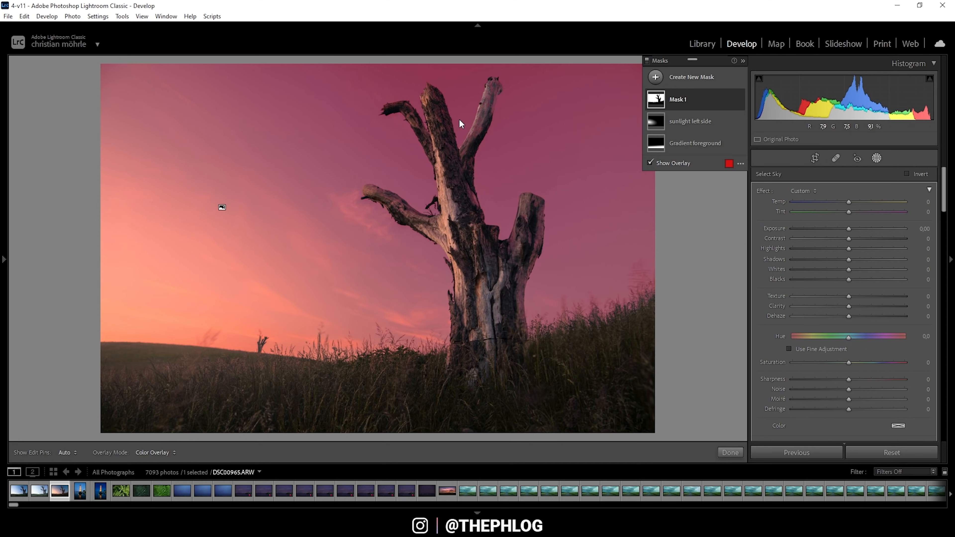
{"action": "mouse_move", "coordinate": [366, 179]}
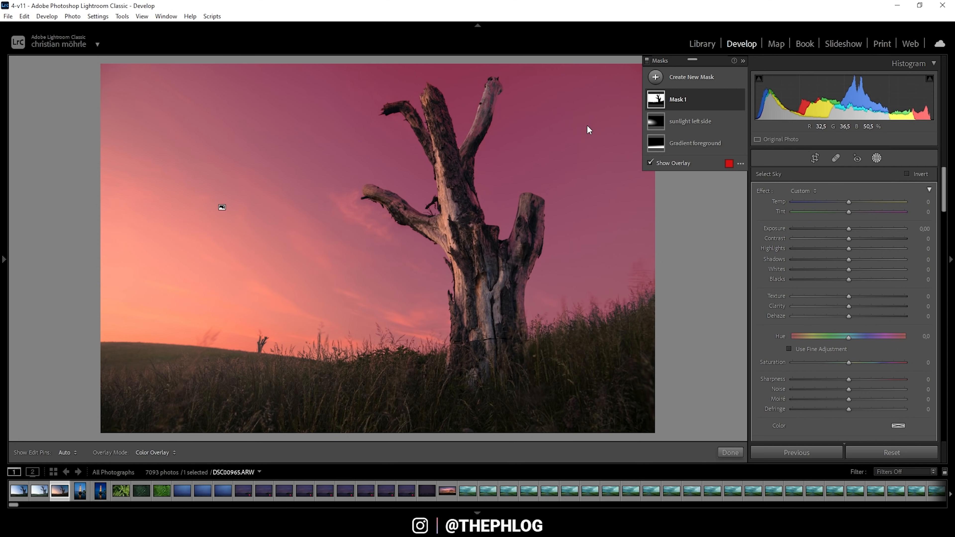
{"action": "mouse_move", "coordinate": [628, 104]}
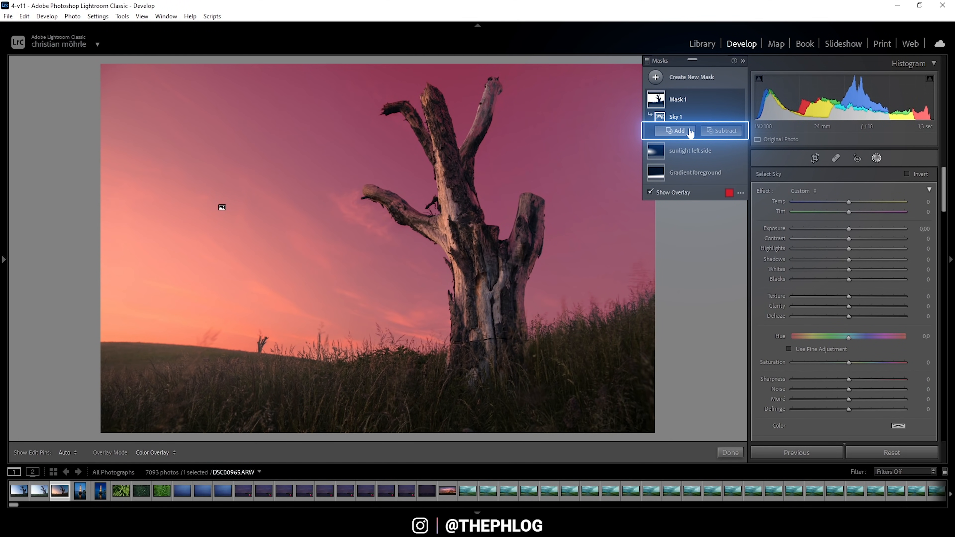
Step: Subtract from the sky mask with a brush, size 4, feather 100, painting over the tree trunk
{"action": "left_click", "coordinate": [723, 130]}
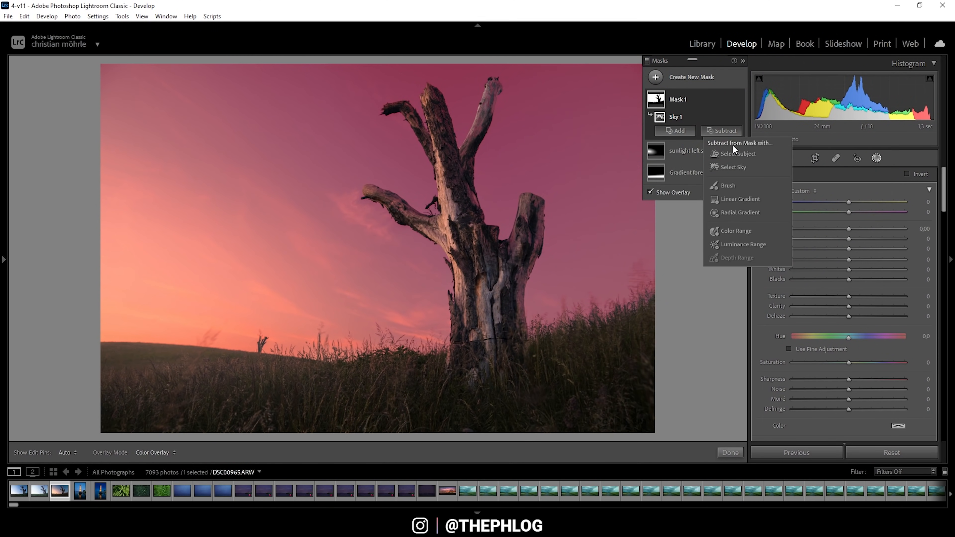
{"action": "mouse_move", "coordinate": [741, 189]}
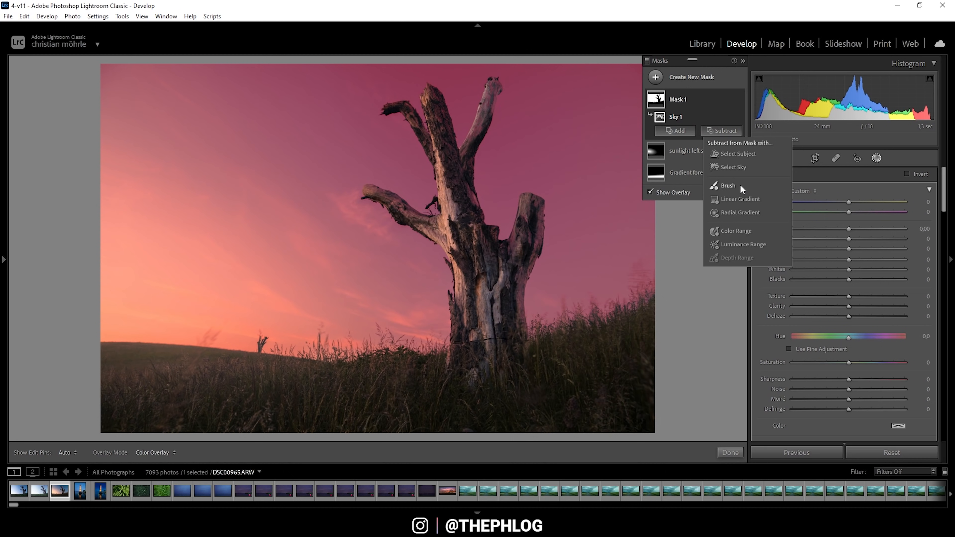
{"action": "mouse_move", "coordinate": [733, 190]}
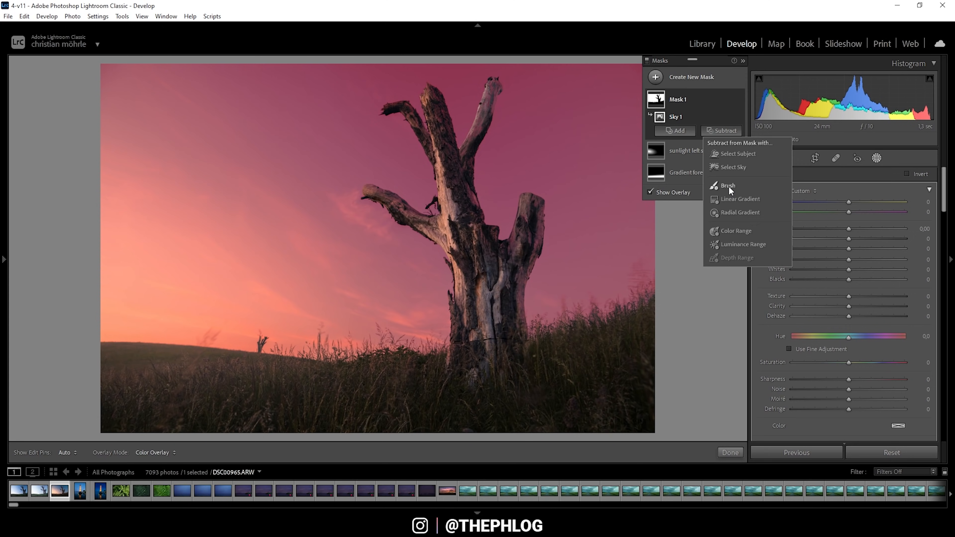
{"action": "left_click", "coordinate": [728, 185]}
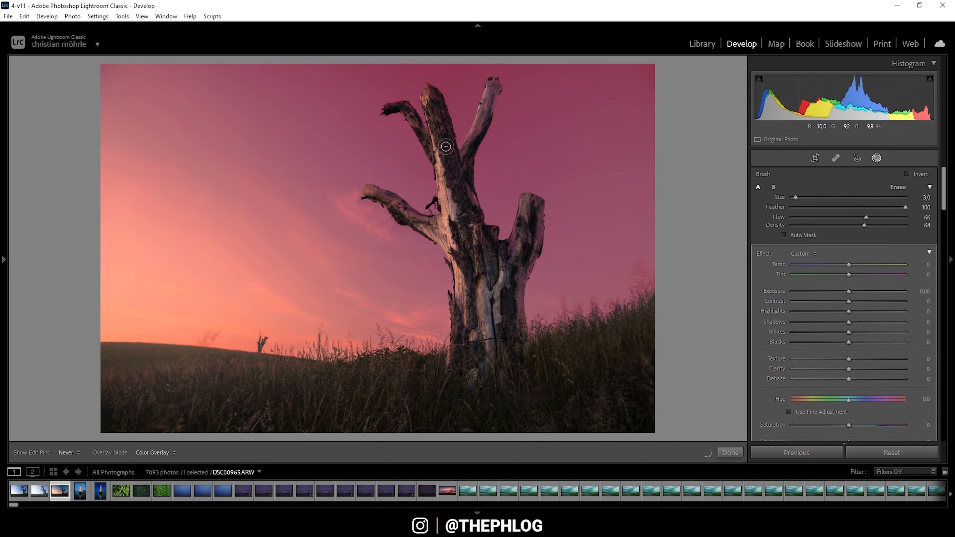
{"action": "left_click", "coordinate": [876, 158]}
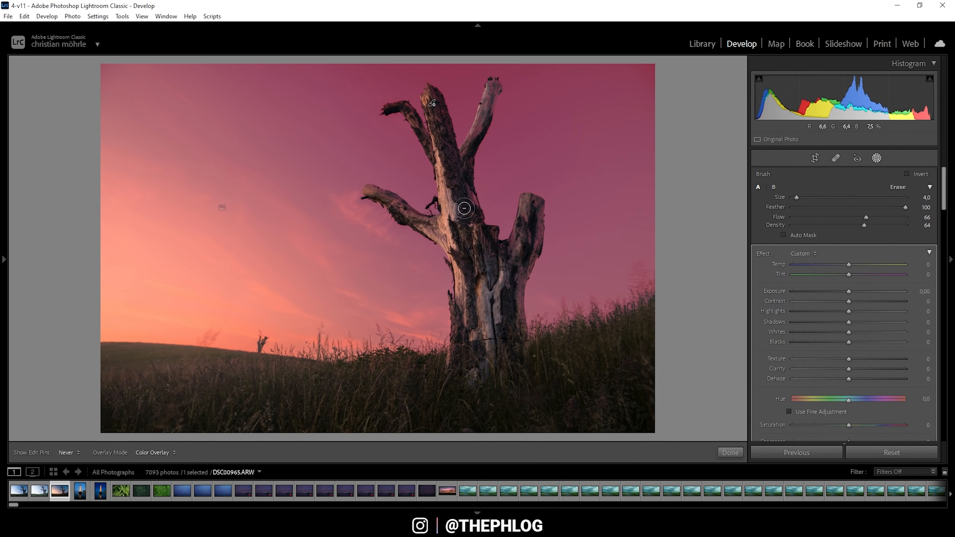
{"action": "mouse_move", "coordinate": [486, 246]}
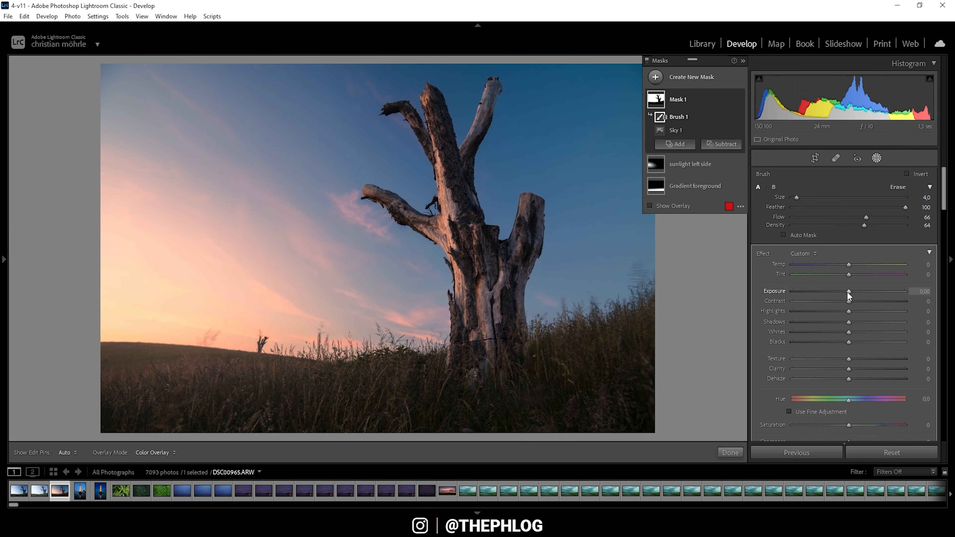
Step: Darken the sky mask slightly and set Saturation 19, Temp 12 and Tint 8
{"action": "left_click_drag", "start_coordinate": [847, 295], "coordinate": [844, 296]}
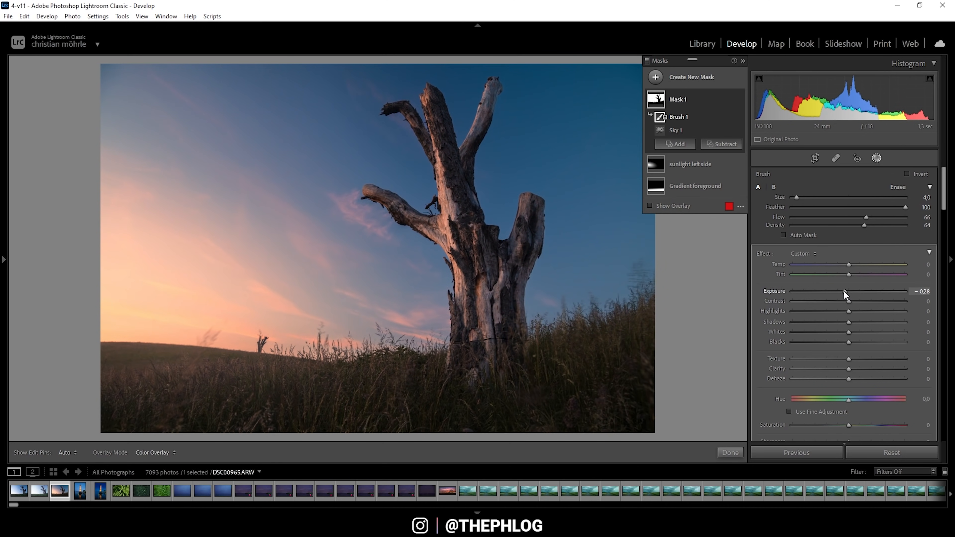
{"action": "left_click_drag", "start_coordinate": [846, 291], "coordinate": [840, 291]}
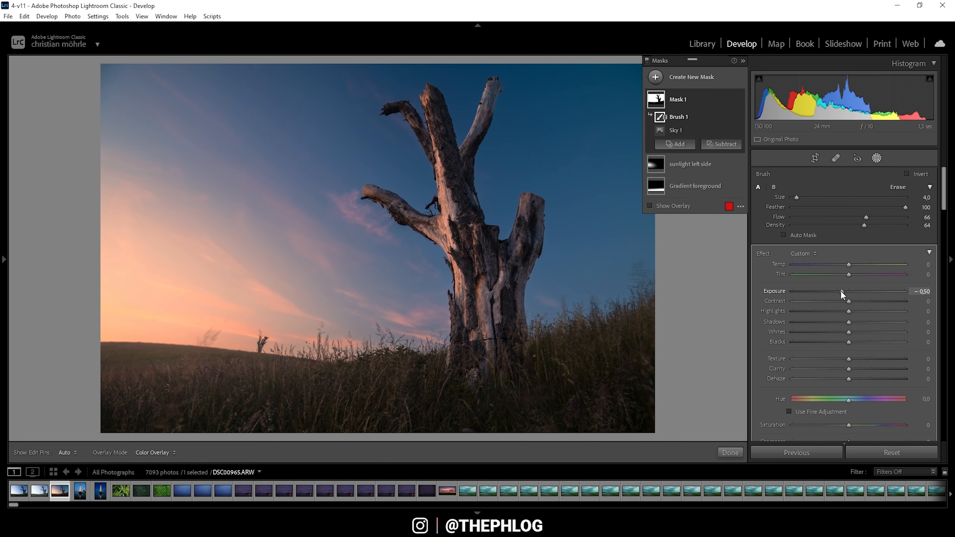
{"action": "left_click_drag", "start_coordinate": [848, 425], "coordinate": [865, 425]}
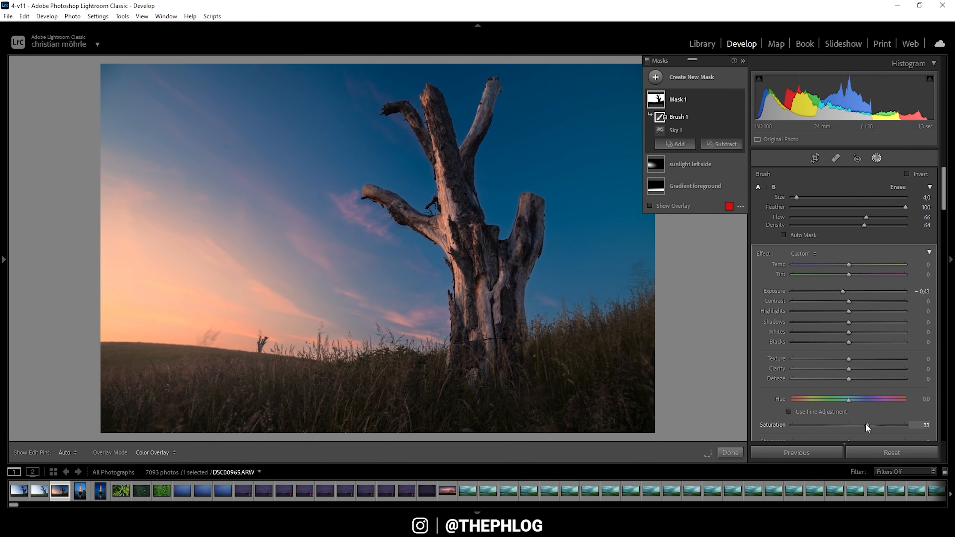
{"action": "left_click_drag", "start_coordinate": [867, 424], "coordinate": [859, 424]}
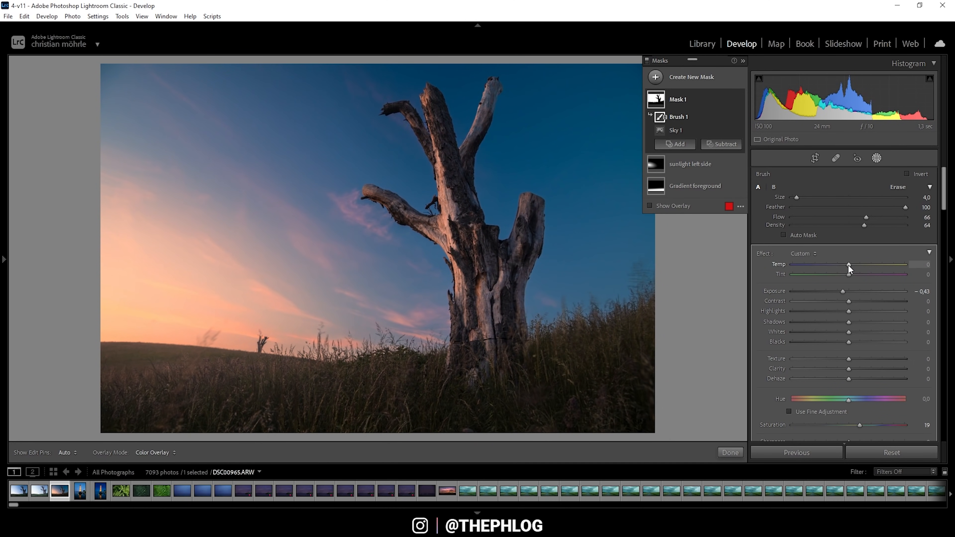
{"action": "left_click_drag", "start_coordinate": [848, 265], "coordinate": [860, 265]}
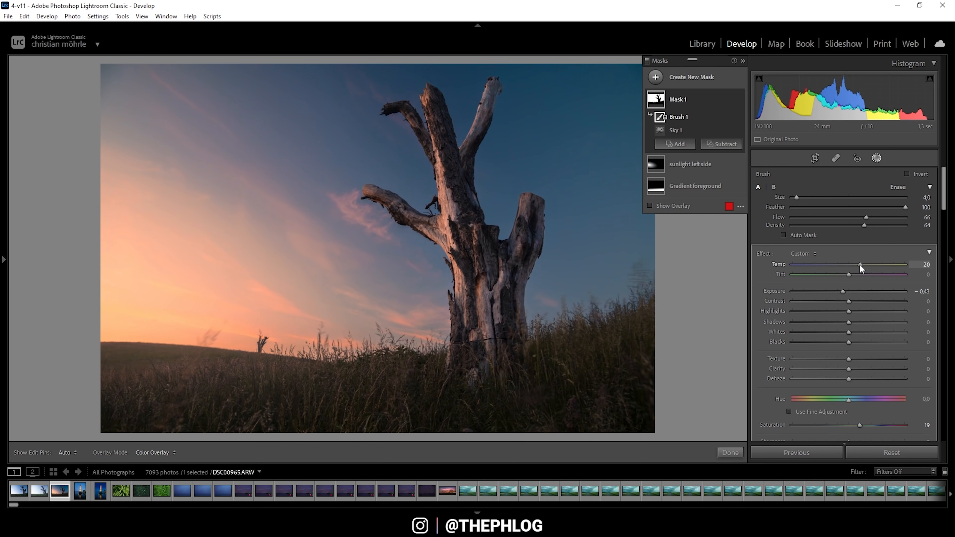
{"action": "left_click_drag", "start_coordinate": [860, 265], "coordinate": [841, 265]}
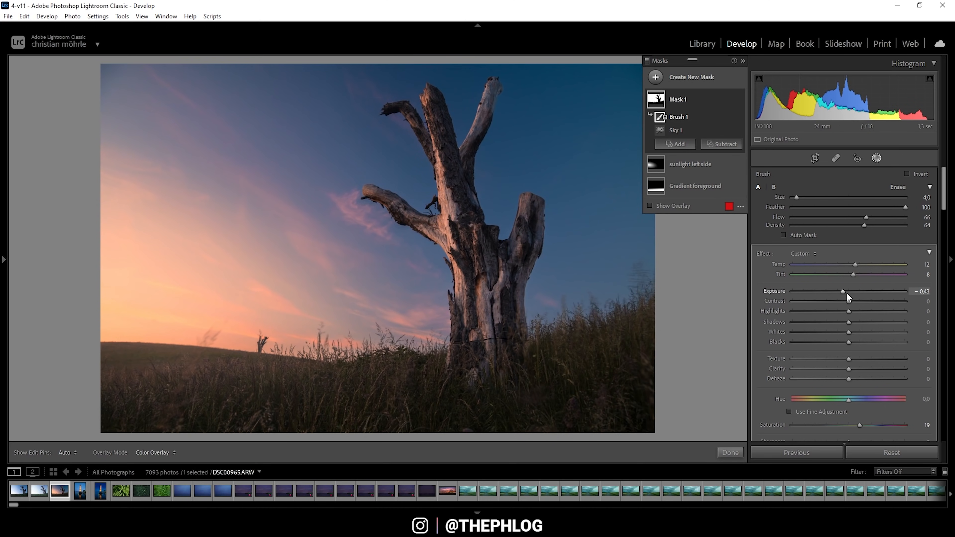
Step: Try a much heavier sky darkening, then settle Exposure back at -0.43
{"action": "left_click_drag", "start_coordinate": [842, 291], "coordinate": [835, 291]}
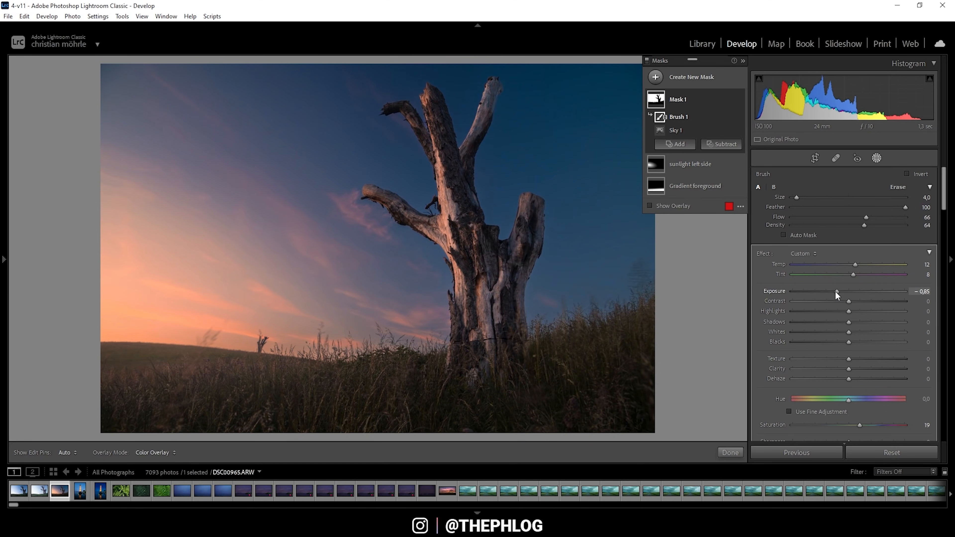
{"action": "left_click_drag", "start_coordinate": [835, 293], "coordinate": [820, 293]}
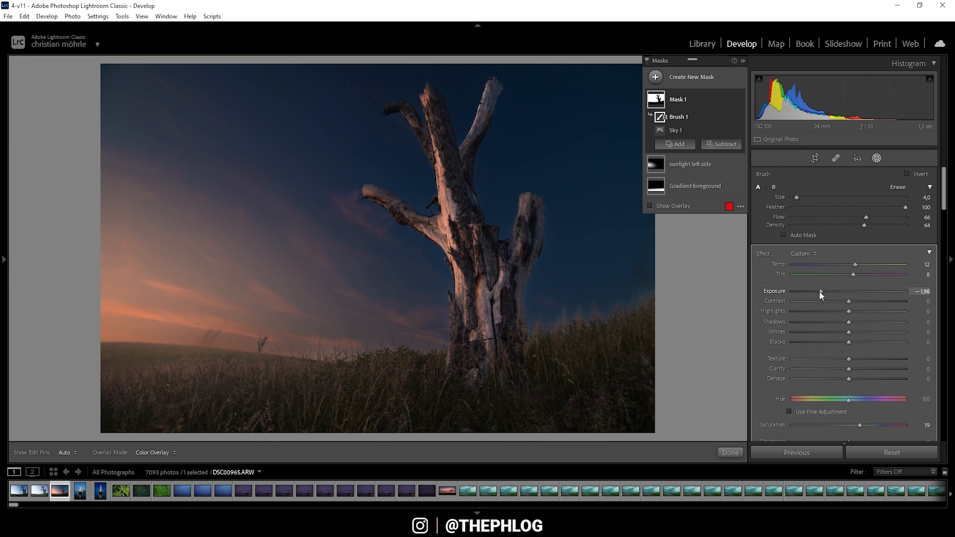
{"action": "left_click_drag", "start_coordinate": [819, 294], "coordinate": [823, 294]}
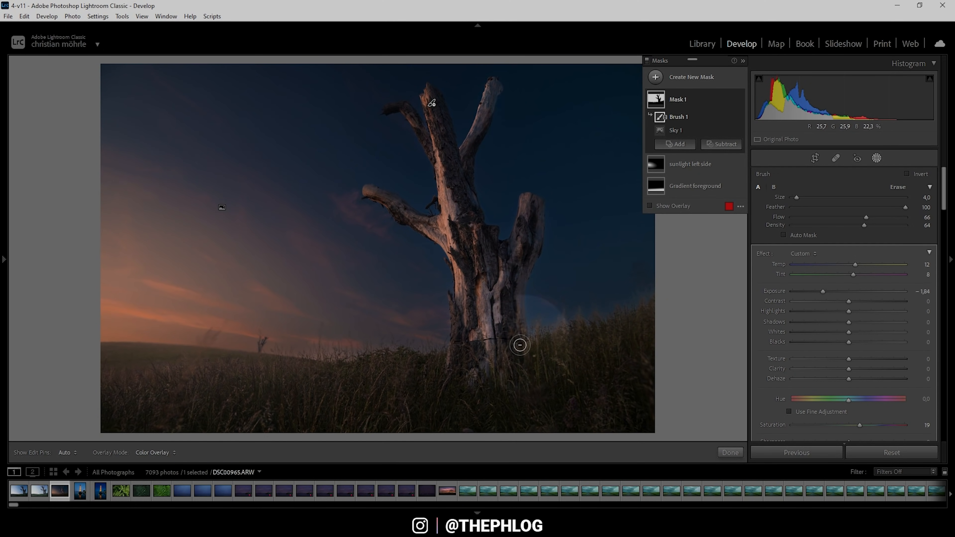
{"action": "left_click_drag", "start_coordinate": [840, 290], "coordinate": [858, 291]}
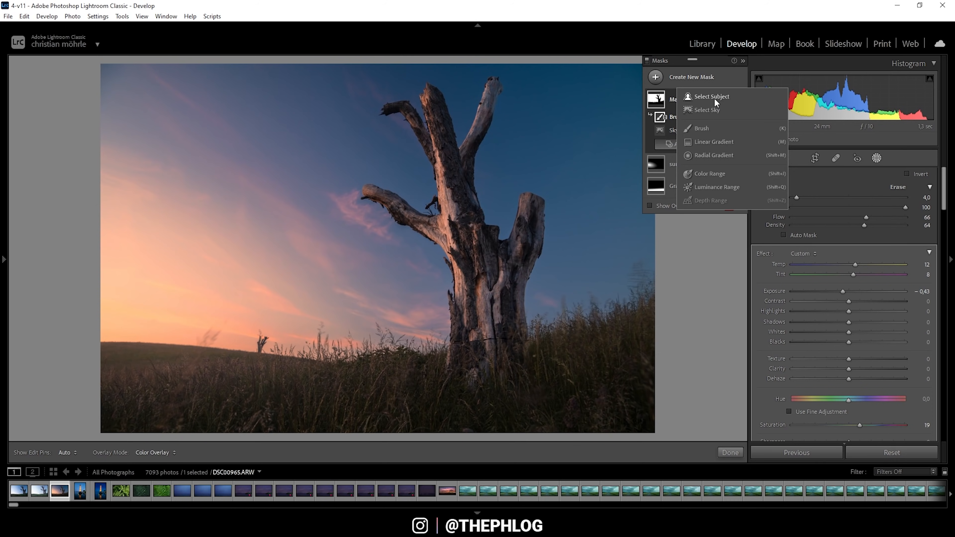
Step: Generate Mask 2 on the dead tree with Select Subject
{"action": "left_click", "coordinate": [711, 96]}
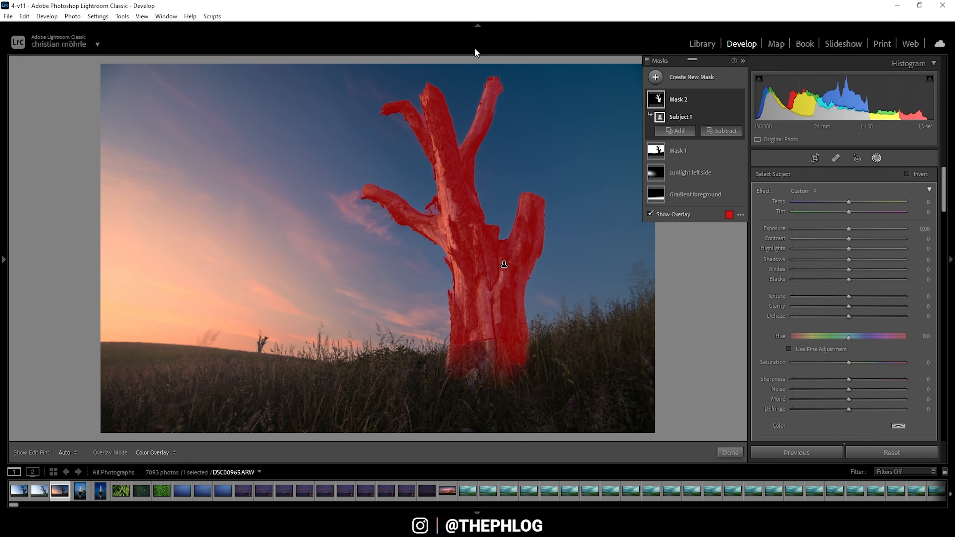
{"action": "mouse_move", "coordinate": [499, 314]}
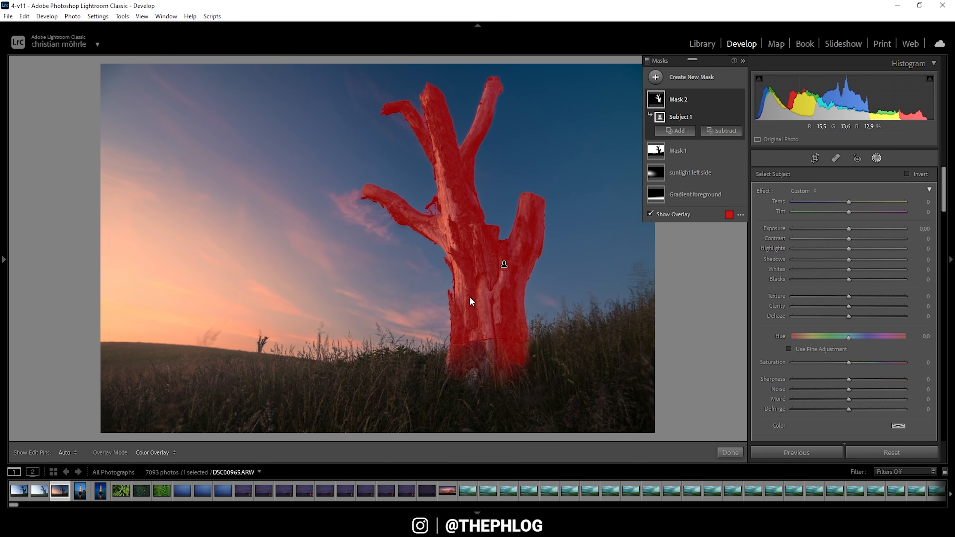
{"action": "mouse_move", "coordinate": [600, 368]}
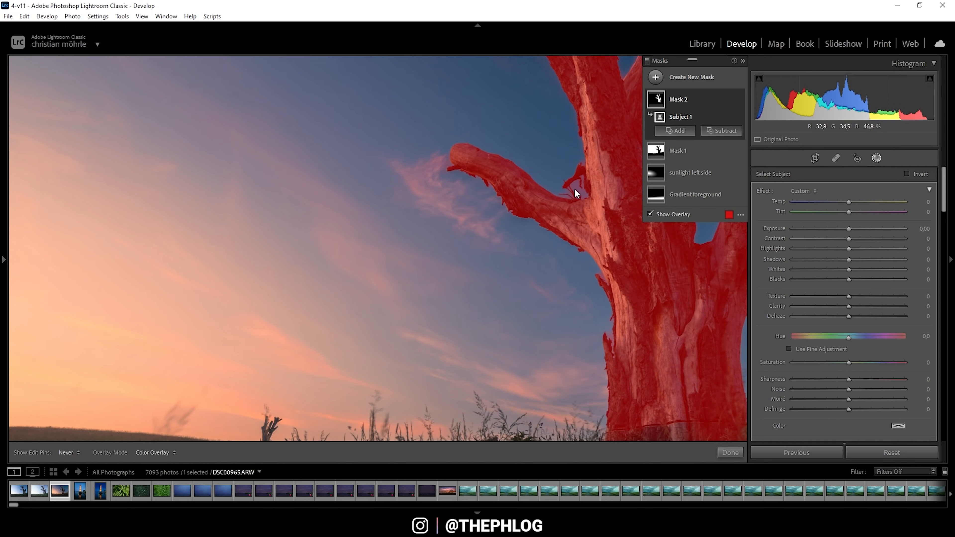
Step: Subtract from Mask 2 with a brush, painting away overlay outside the tree trunk
{"action": "left_click", "coordinate": [724, 131]}
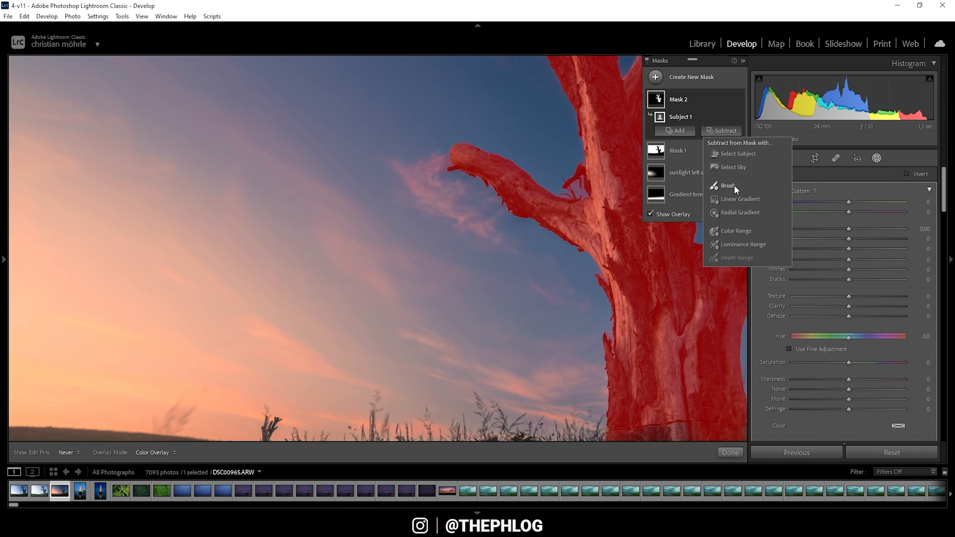
{"action": "left_click", "coordinate": [728, 185]}
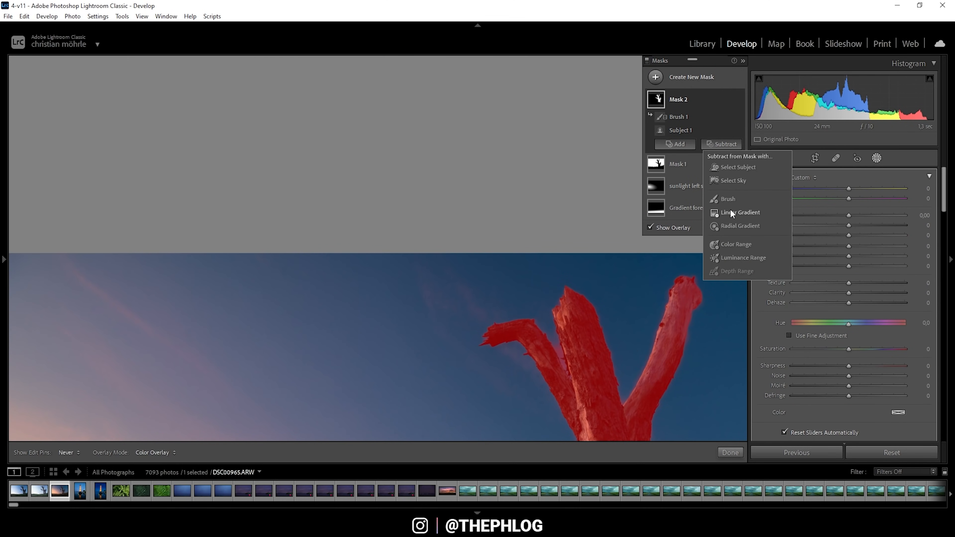
{"action": "left_click", "coordinate": [728, 199]}
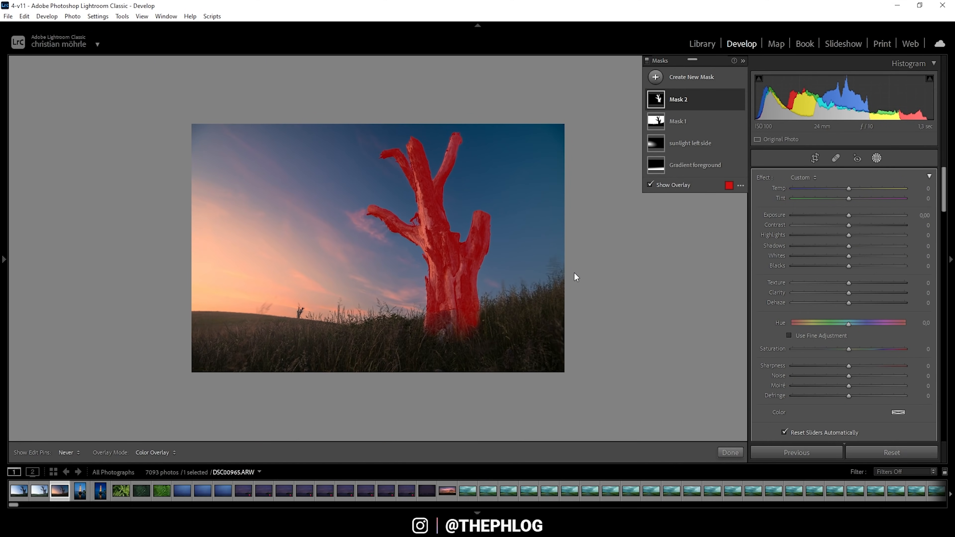
{"action": "mouse_move", "coordinate": [753, 247]}
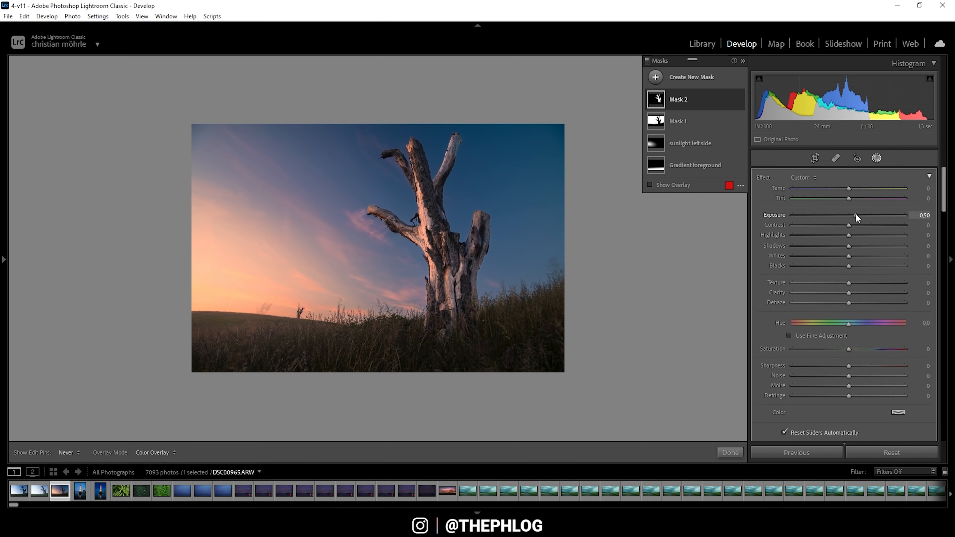
Step: Set Mask 2's Exposure to 0.25 and Texture to 15 to brighten the bark
{"action": "left_click_drag", "start_coordinate": [857, 215], "coordinate": [841, 215]}
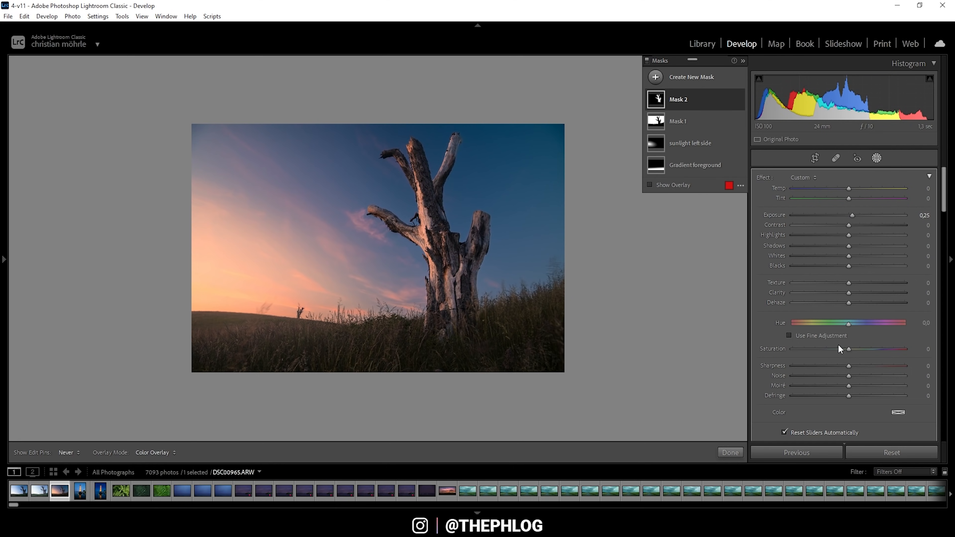
{"action": "left_click_drag", "start_coordinate": [849, 282], "coordinate": [862, 282]}
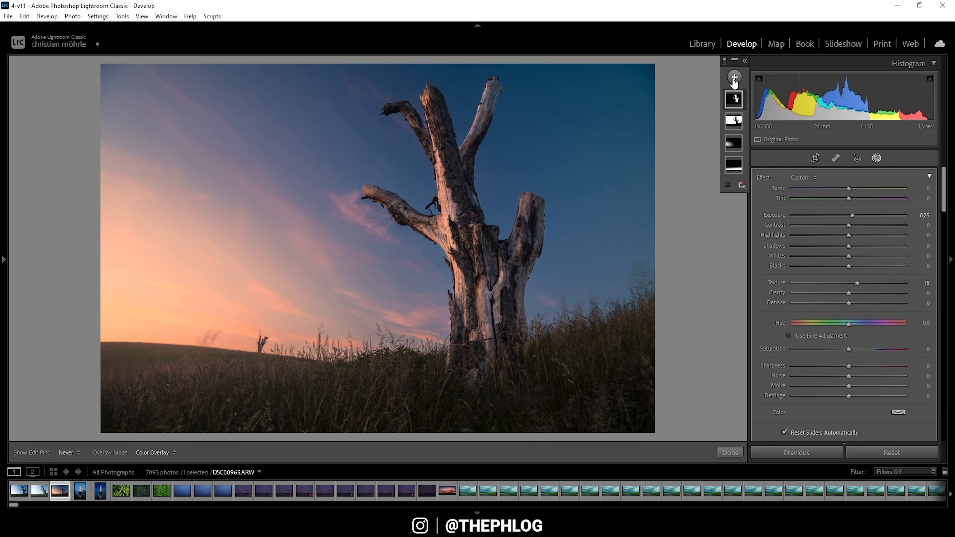
{"action": "left_click", "coordinate": [733, 77]}
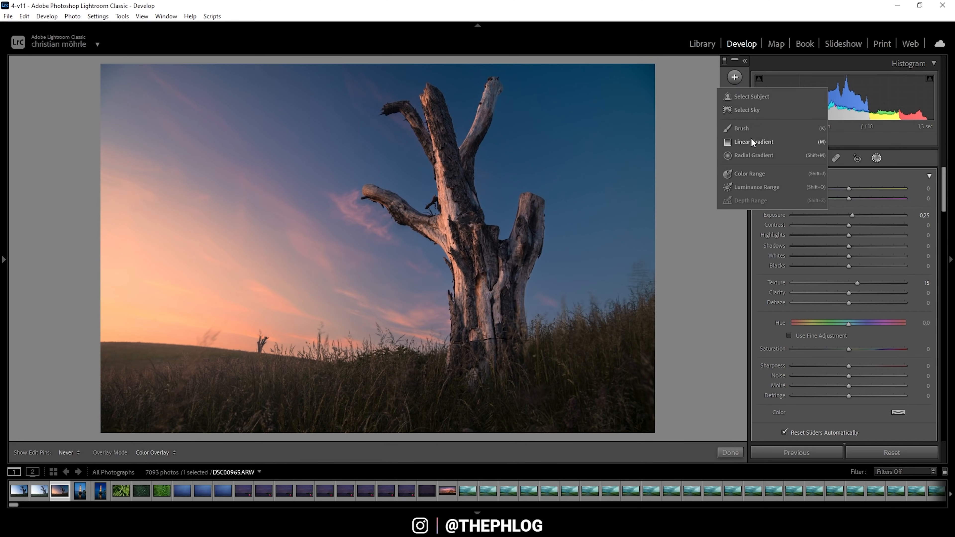
{"action": "left_click", "coordinate": [754, 142]}
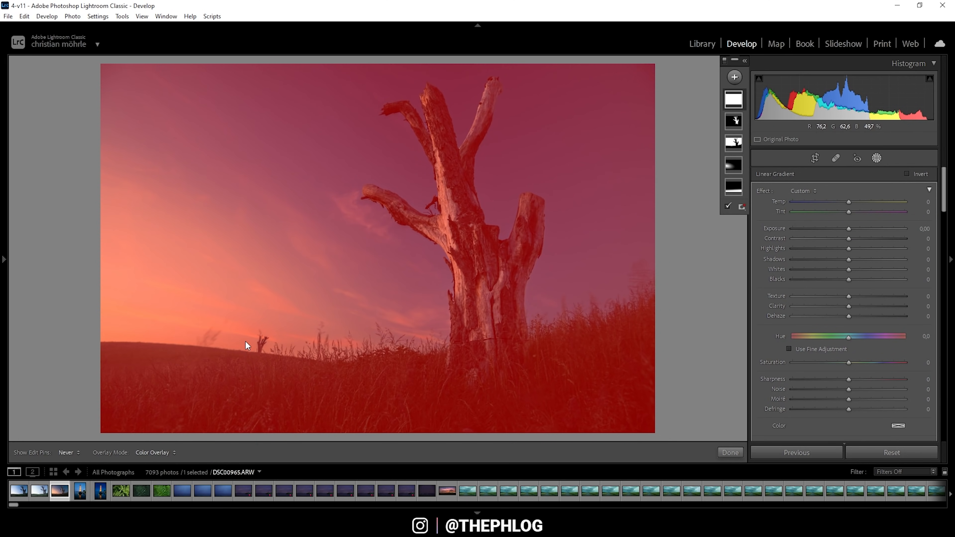
{"action": "key", "text": "ctrl+z"}
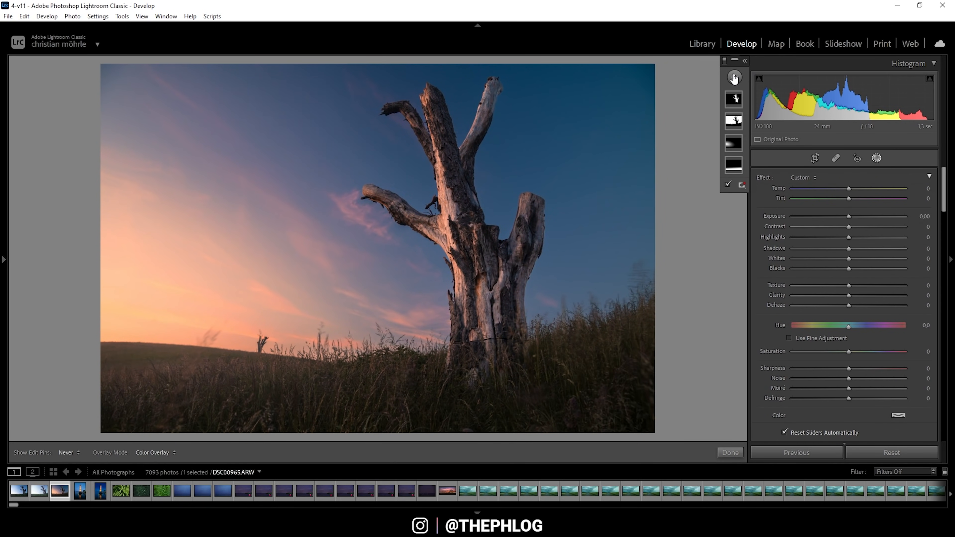
Step: Create a Color Range mask and sample several points of the blue sky for it
{"action": "left_click", "coordinate": [734, 78]}
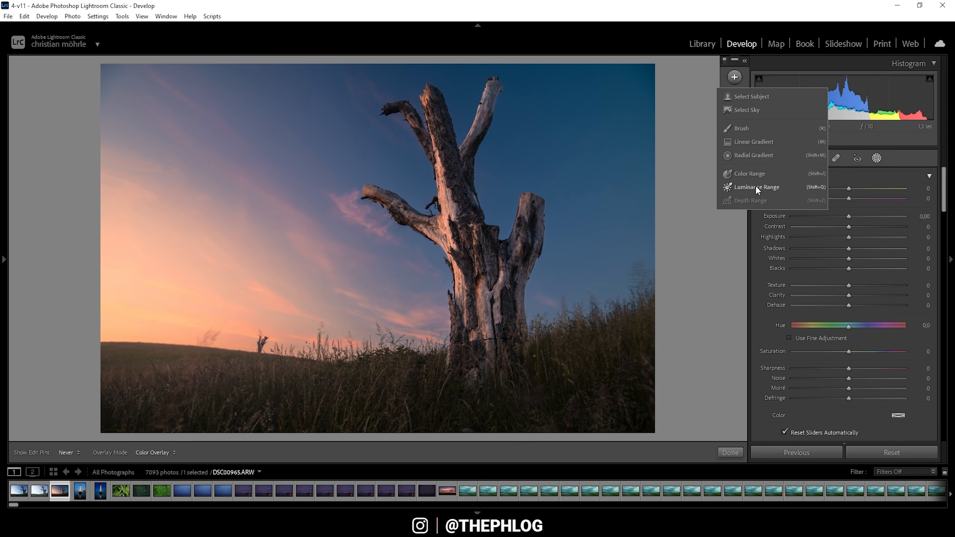
{"action": "left_click", "coordinate": [747, 174]}
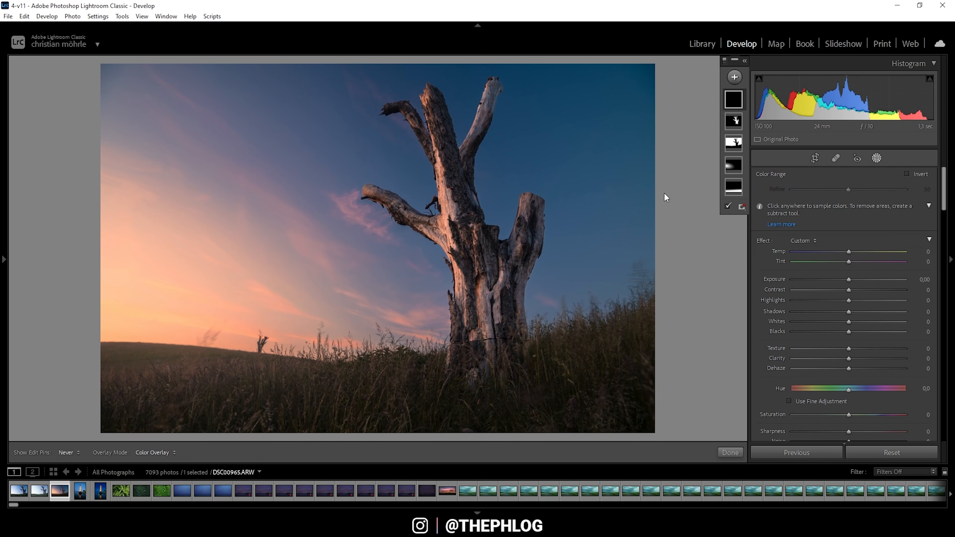
{"action": "mouse_move", "coordinate": [551, 111]}
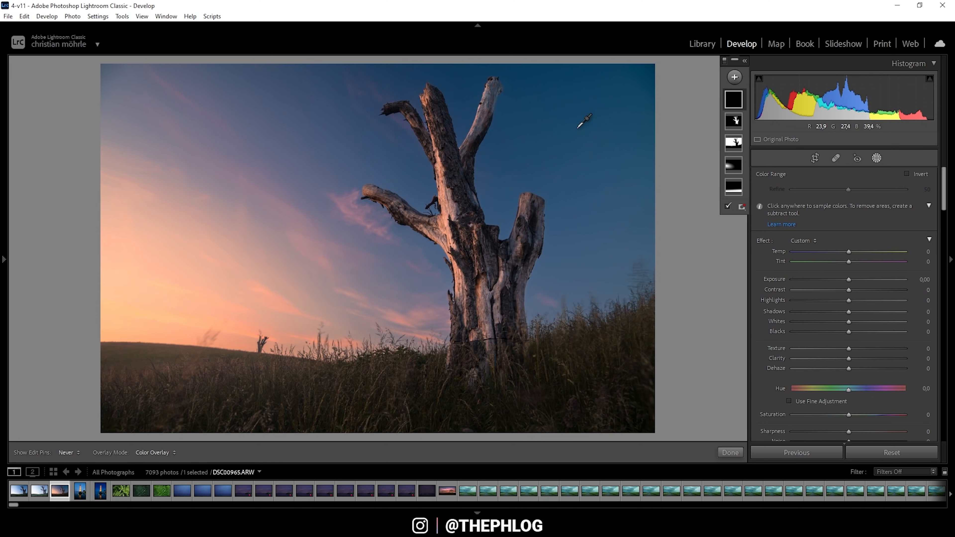
{"action": "mouse_move", "coordinate": [528, 82]}
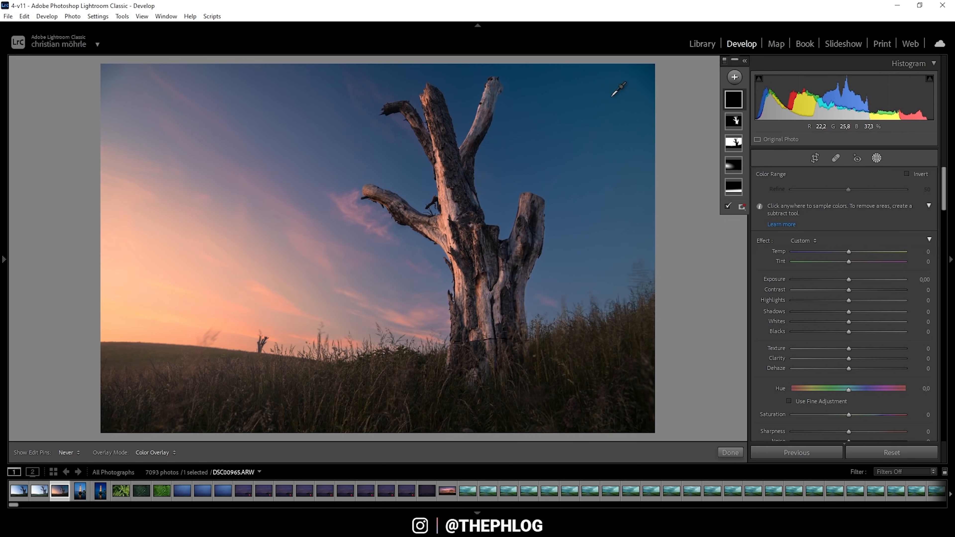
{"action": "mouse_move", "coordinate": [603, 100]}
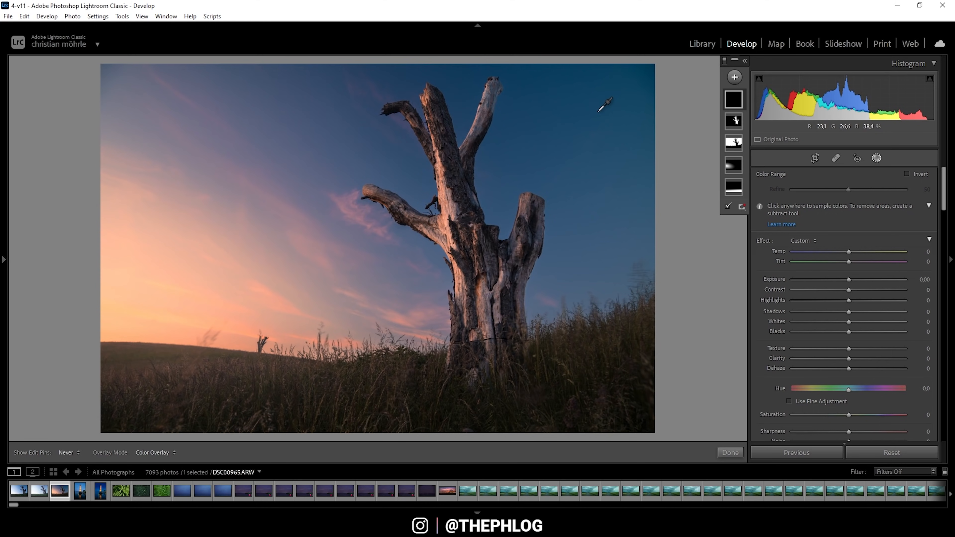
{"action": "left_click", "coordinate": [604, 101]}
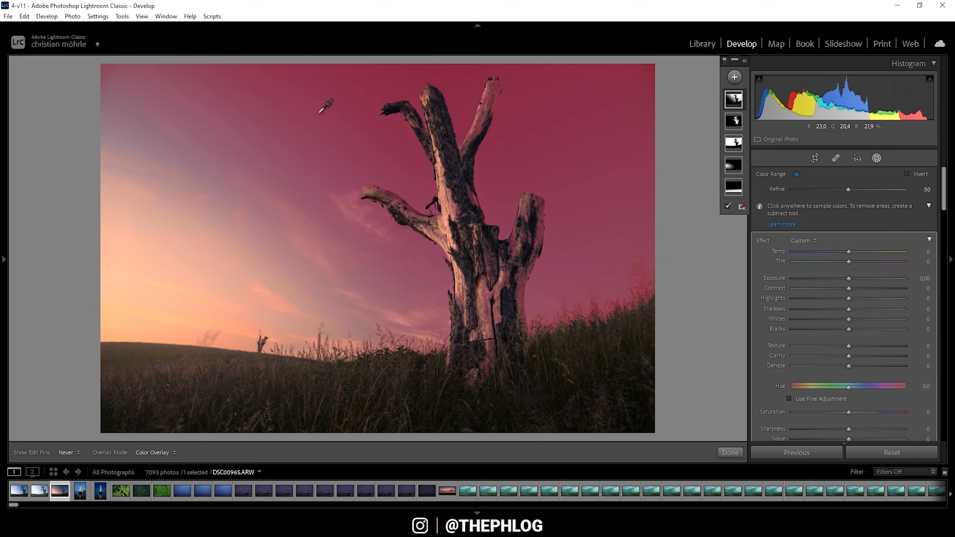
{"action": "mouse_move", "coordinate": [298, 98]}
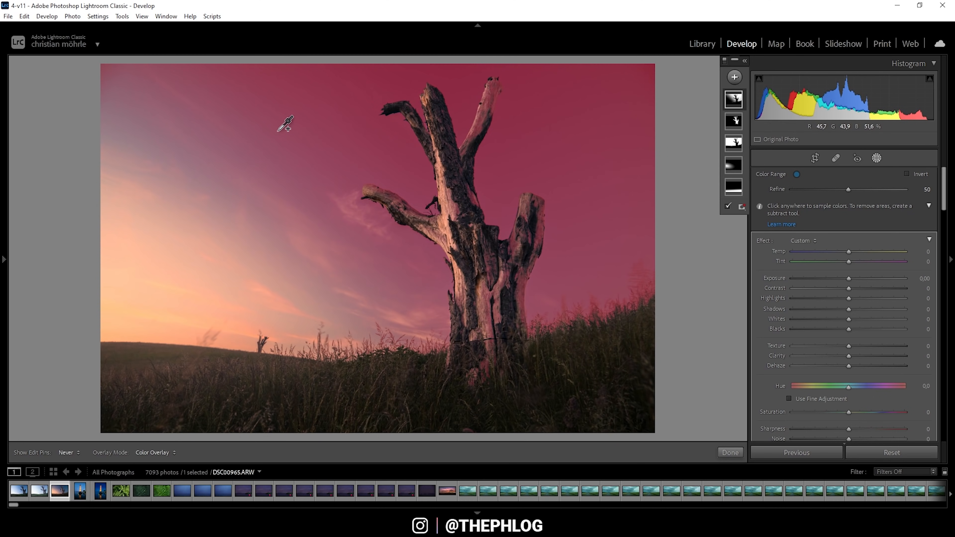
{"action": "left_click", "coordinate": [283, 84]}
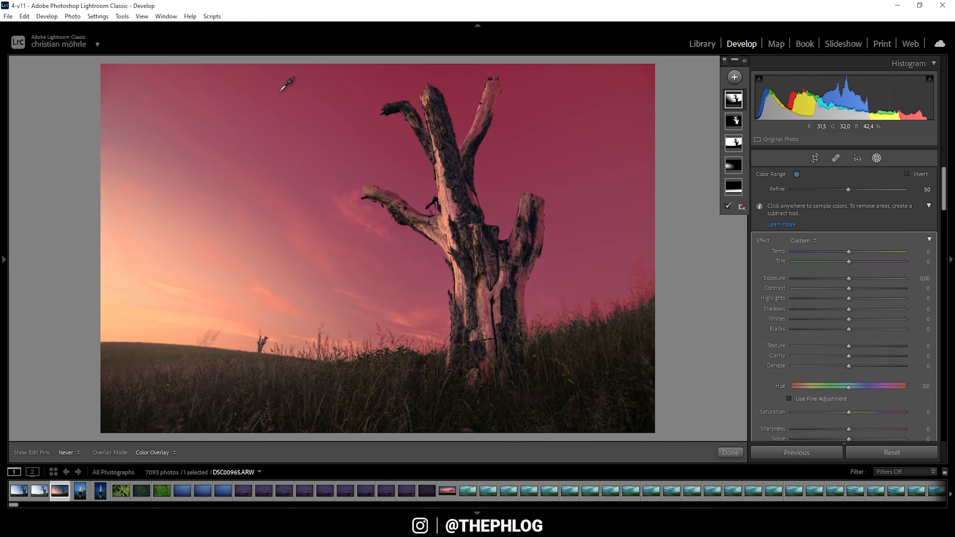
{"action": "left_click", "coordinate": [253, 119]}
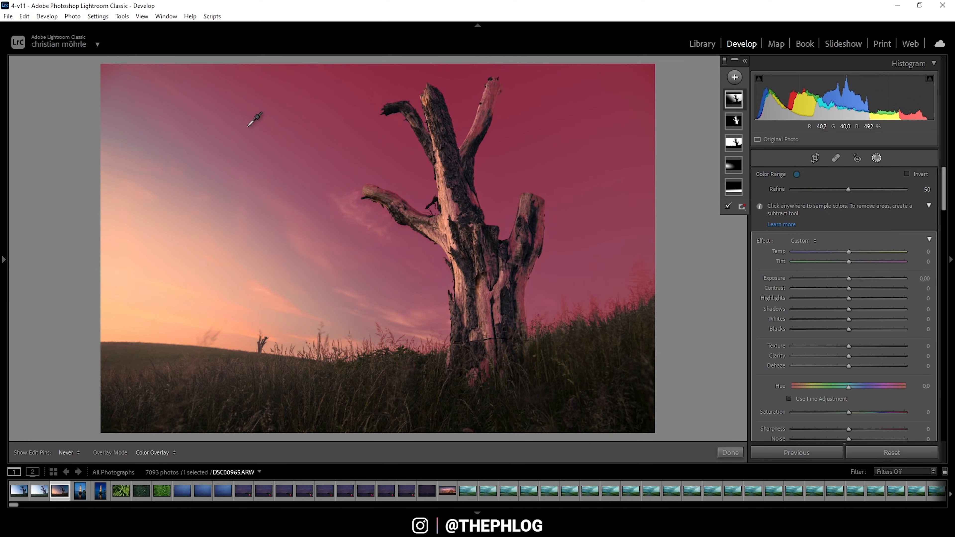
{"action": "mouse_move", "coordinate": [719, 158]}
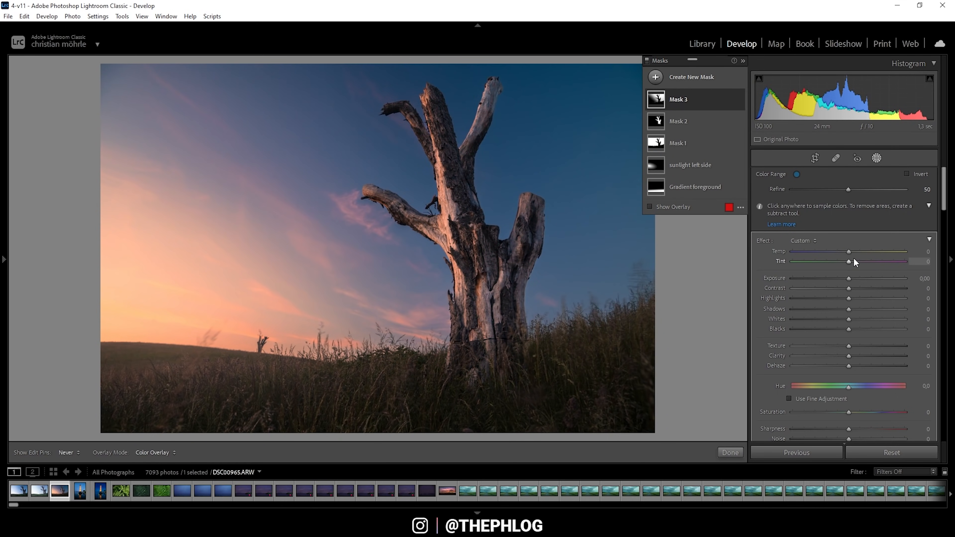
{"action": "mouse_move", "coordinate": [850, 282]}
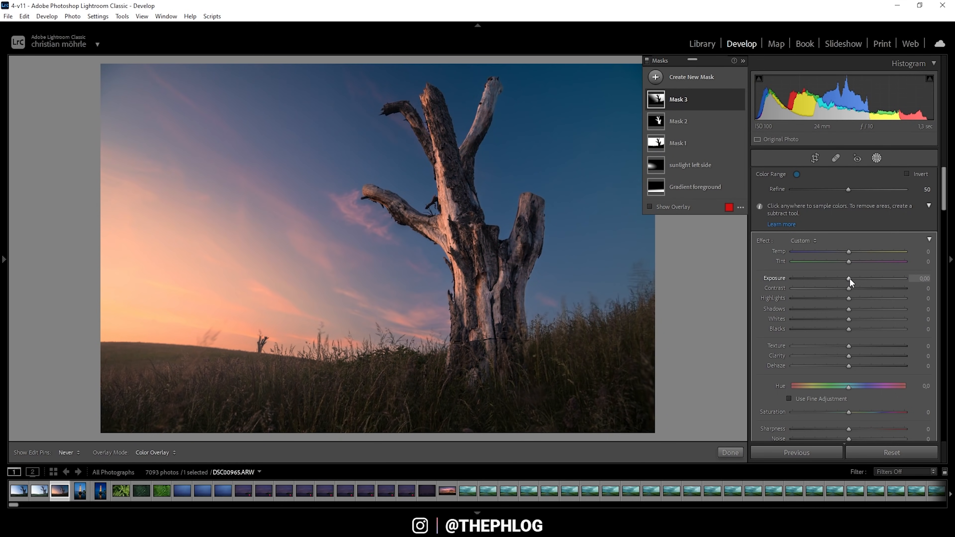
Step: Set the sky mask's Exposure to -0.34 and Temp to -10
{"action": "left_click_drag", "start_coordinate": [848, 283], "coordinate": [845, 282]}
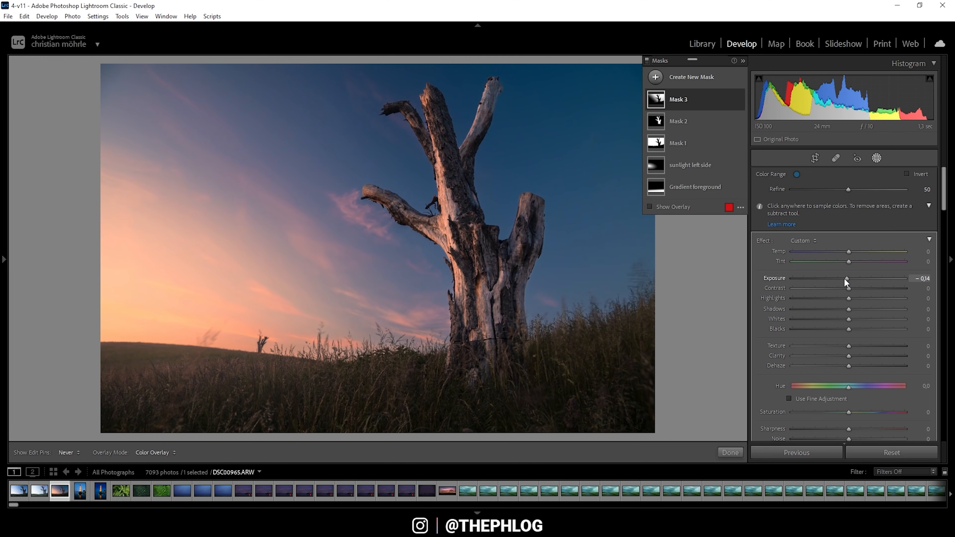
{"action": "left_click_drag", "start_coordinate": [848, 251], "coordinate": [843, 251]}
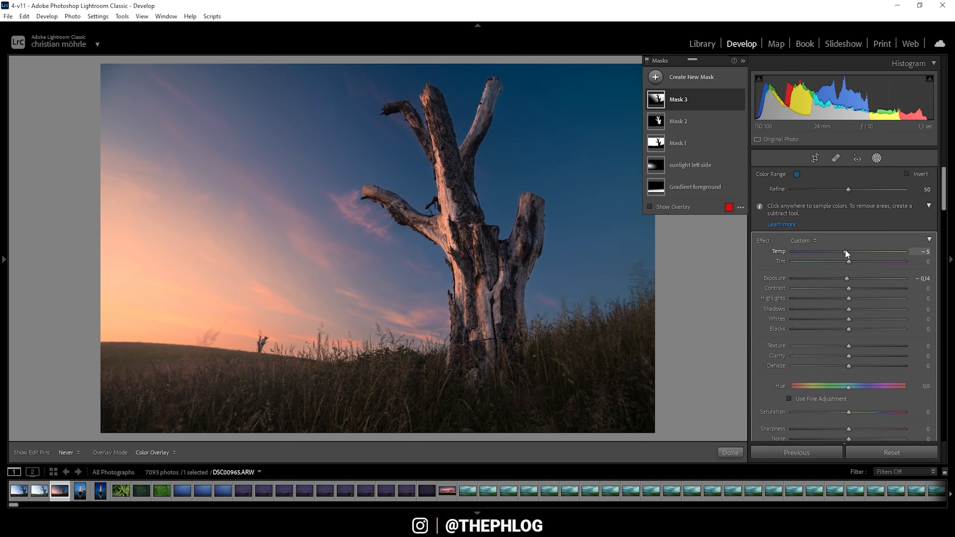
{"action": "left_click_drag", "start_coordinate": [849, 251], "coordinate": [843, 250]}
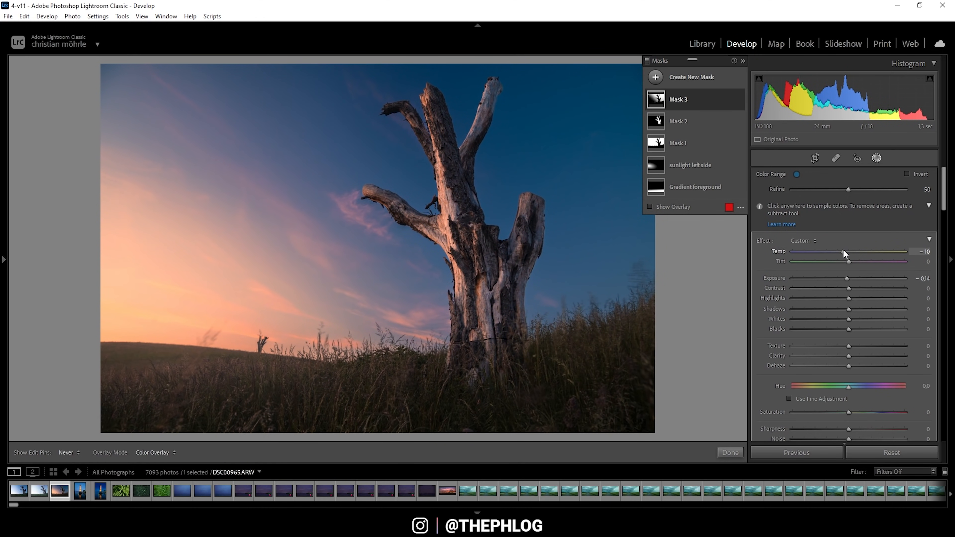
{"action": "mouse_move", "coordinate": [805, 238]}
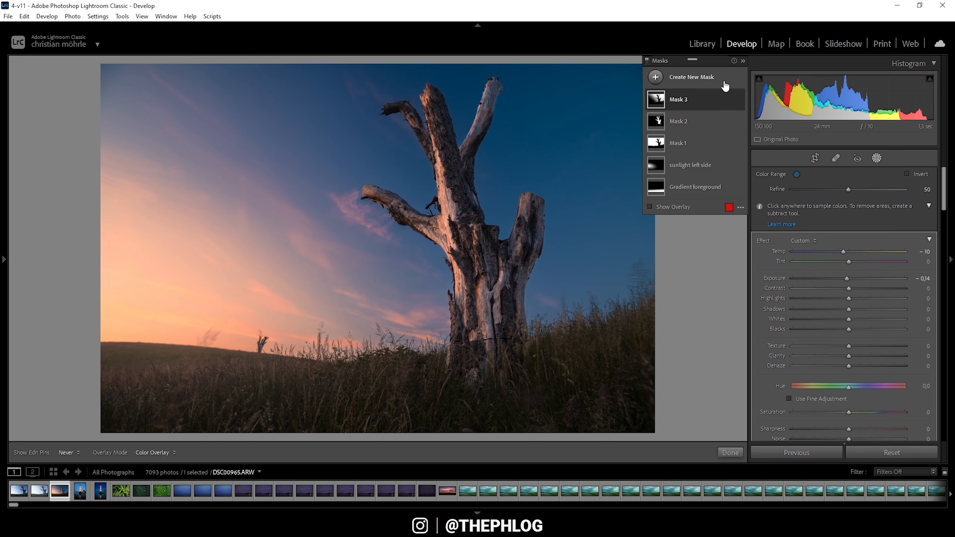
Step: Create a Luminance Range mask and raise its lower limit to exclude dark tones
{"action": "left_click", "coordinate": [691, 77]}
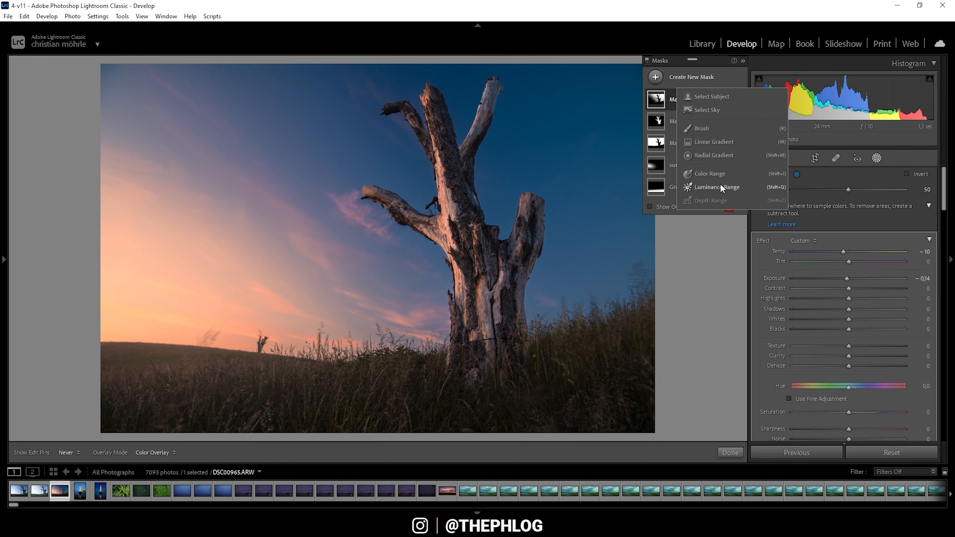
{"action": "left_click", "coordinate": [713, 187]}
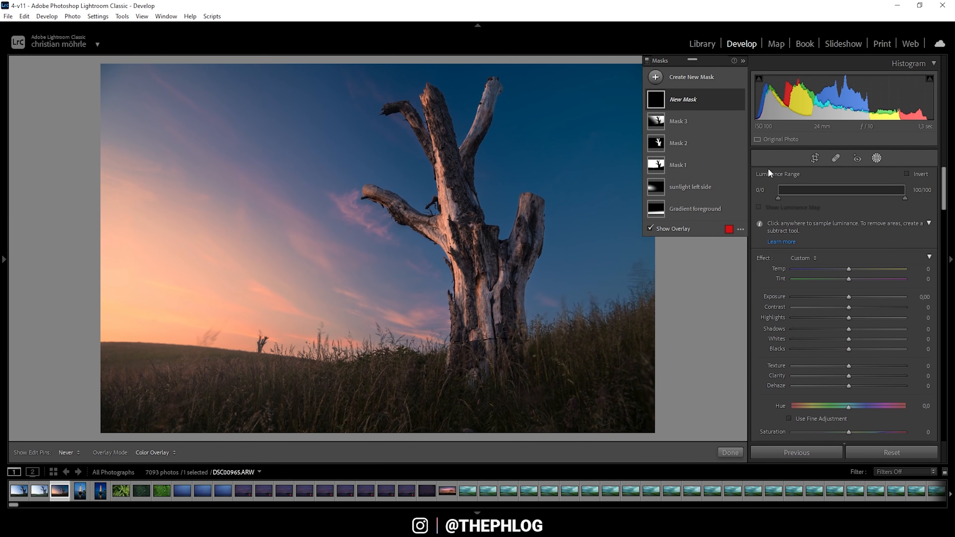
{"action": "mouse_move", "coordinate": [764, 184]}
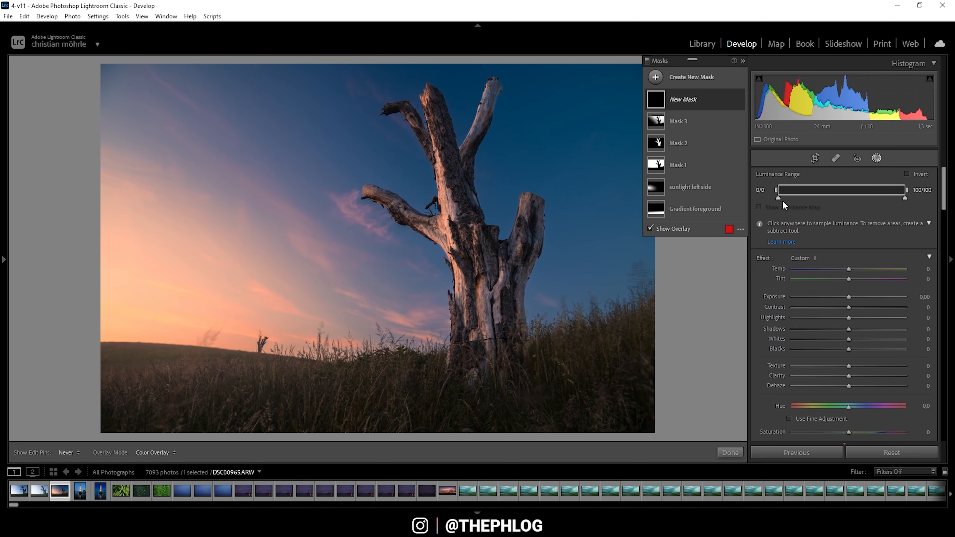
{"action": "mouse_move", "coordinate": [781, 201]}
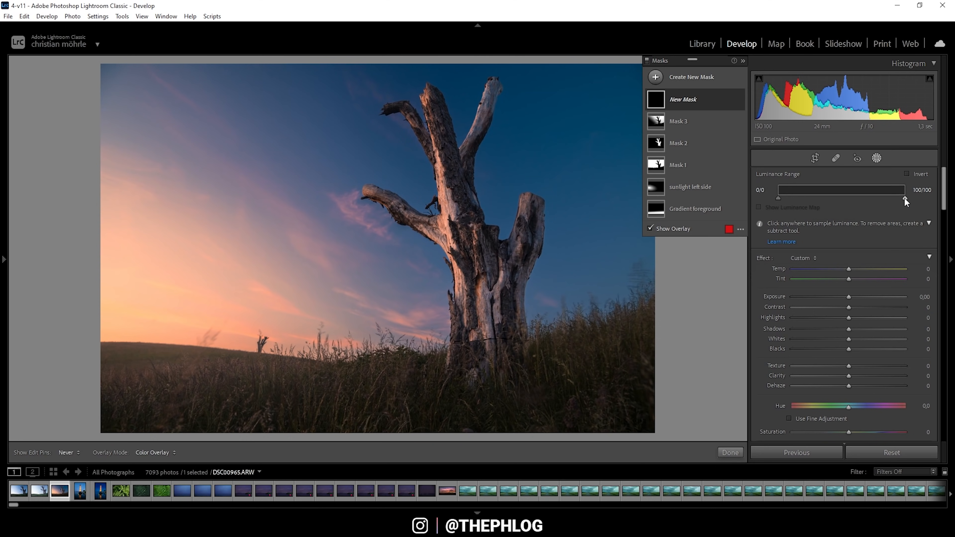
{"action": "mouse_move", "coordinate": [906, 200]}
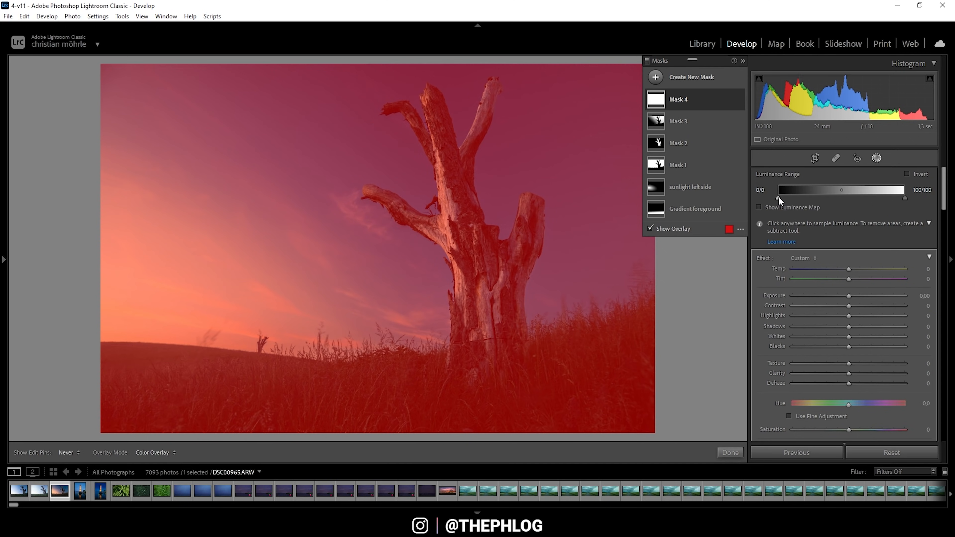
{"action": "left_click_drag", "start_coordinate": [776, 190], "coordinate": [808, 190]}
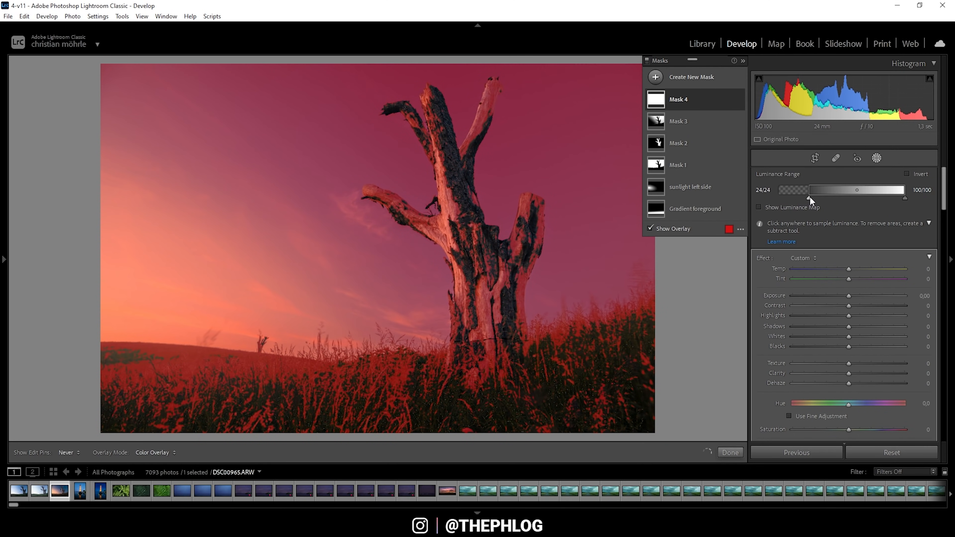
{"action": "left_click_drag", "start_coordinate": [807, 189], "coordinate": [852, 190]}
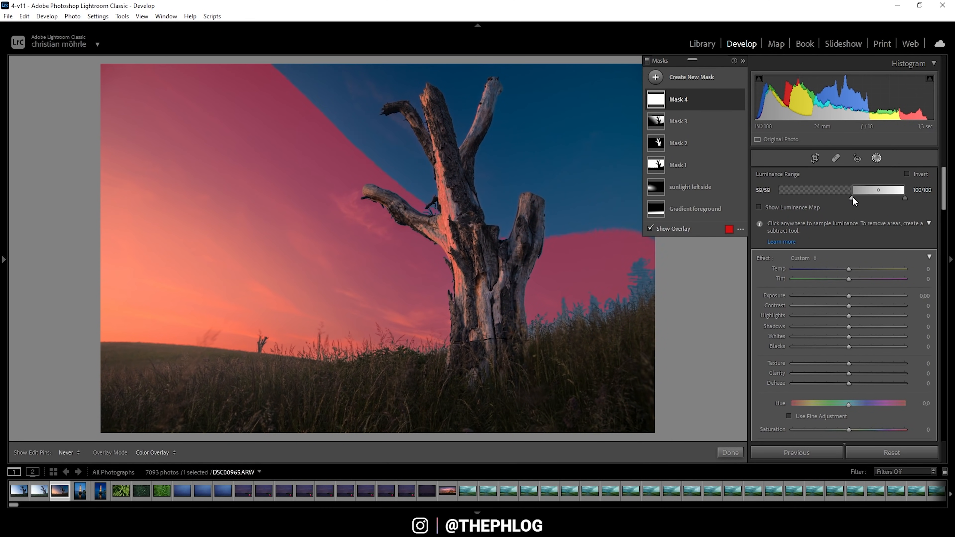
{"action": "left_click_drag", "start_coordinate": [852, 189], "coordinate": [857, 190]}
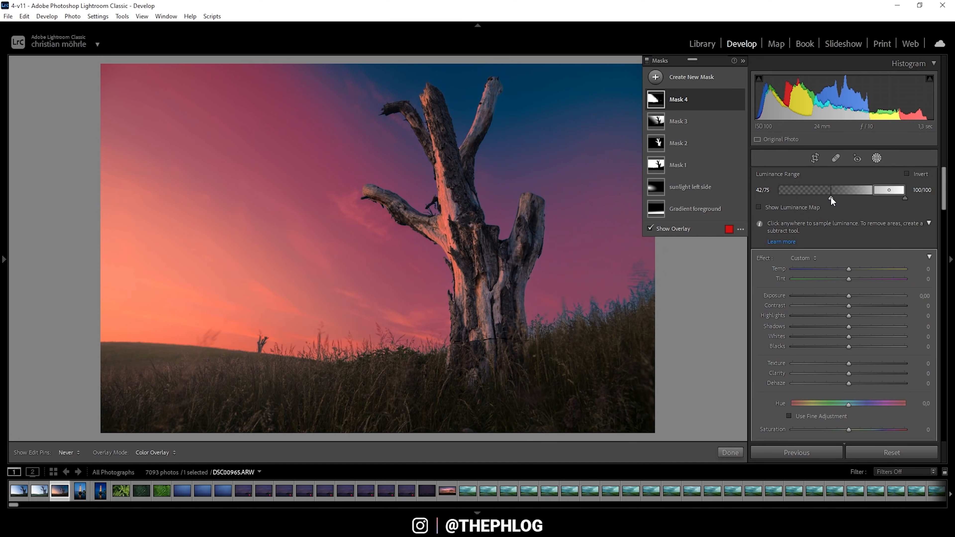
{"action": "left_click_drag", "start_coordinate": [833, 189], "coordinate": [836, 189]}
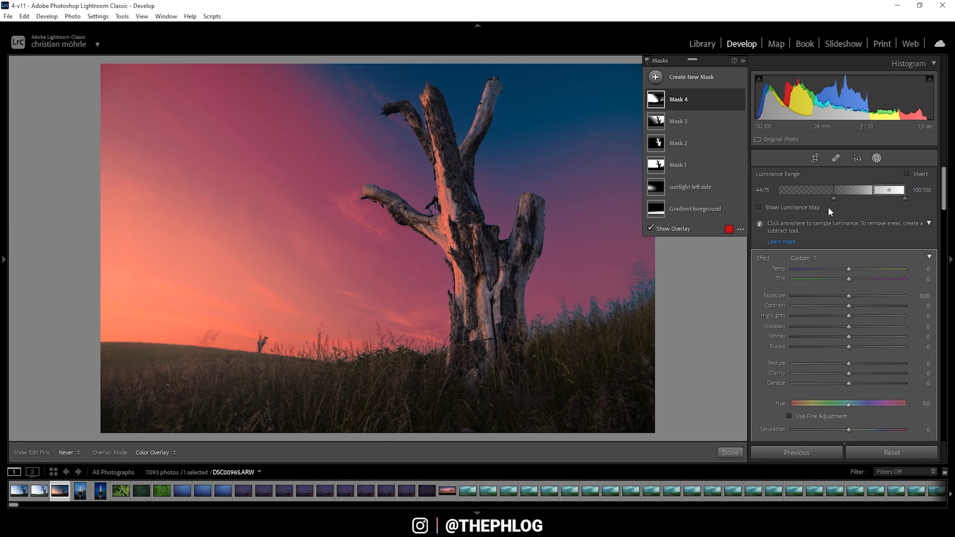
{"action": "mouse_move", "coordinate": [835, 198]}
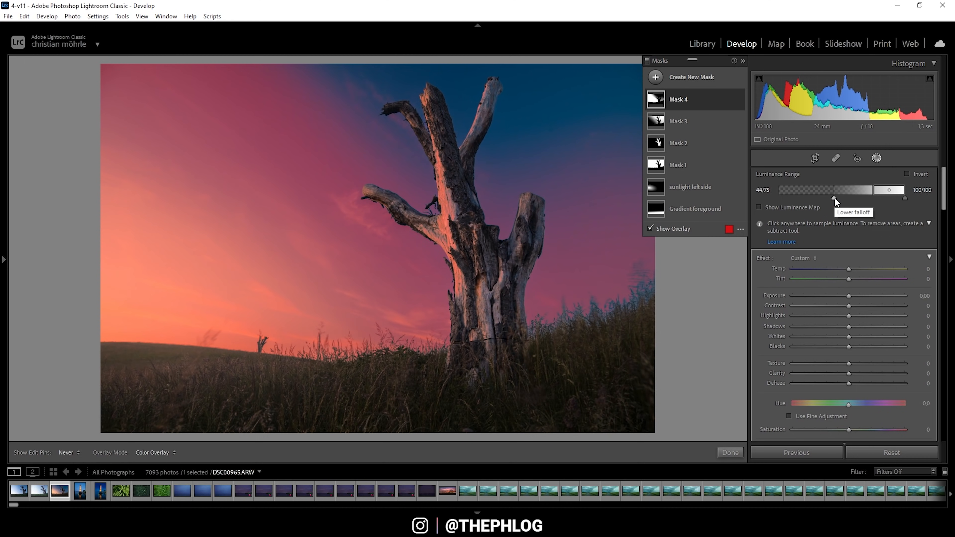
Step: Refine the range and falloff handles to about 34/89 so only bright tones are selected
{"action": "left_click_drag", "start_coordinate": [836, 197], "coordinate": [822, 197]}
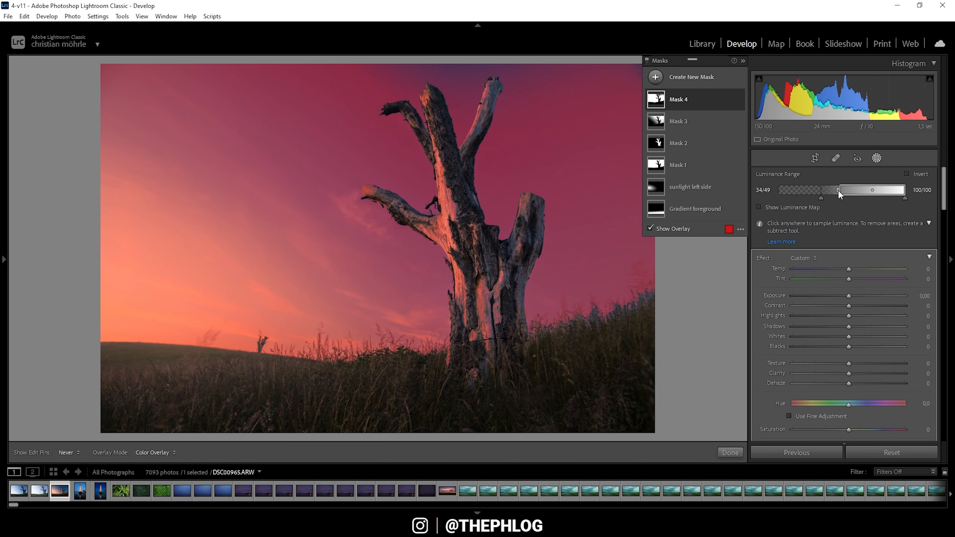
{"action": "left_click_drag", "start_coordinate": [838, 195], "coordinate": [829, 195]}
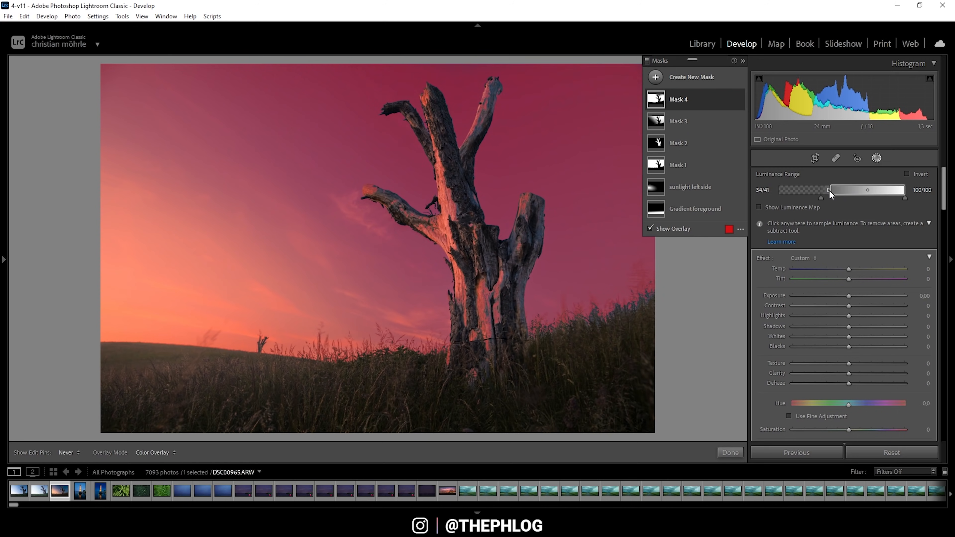
{"action": "left_click_drag", "start_coordinate": [829, 189], "coordinate": [824, 189]}
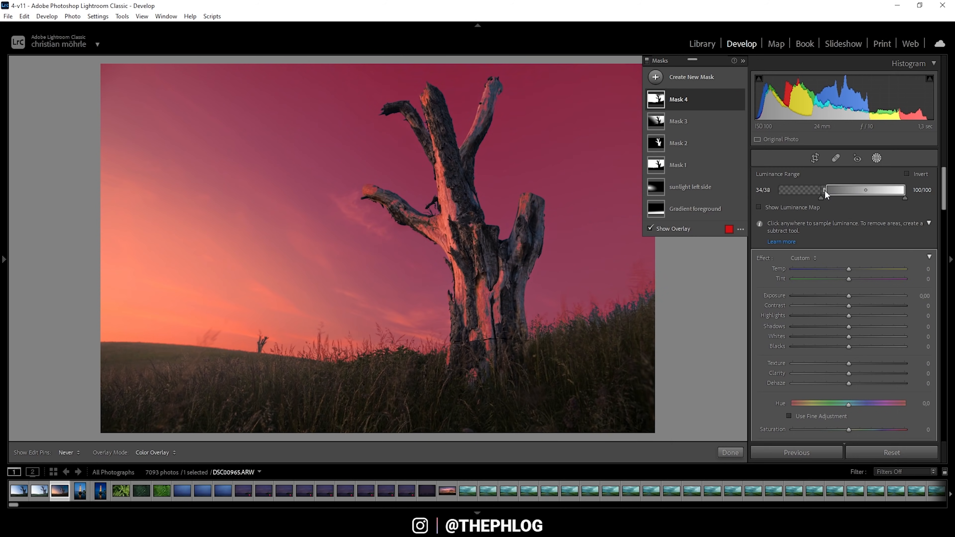
{"action": "left_click_drag", "start_coordinate": [824, 189], "coordinate": [889, 189]}
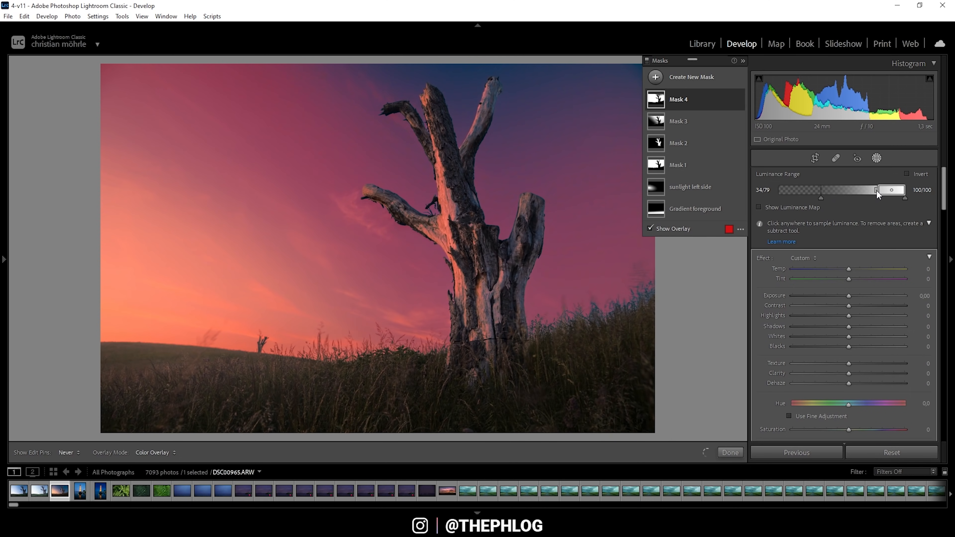
{"action": "left_click_drag", "start_coordinate": [875, 190], "coordinate": [897, 189]}
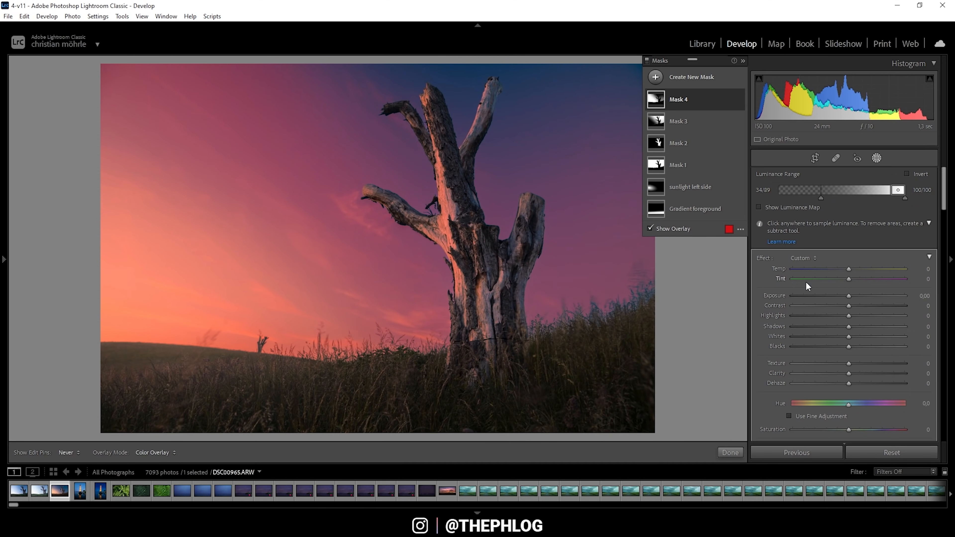
Step: Hide the overlay and set Mask 4 to Whites 19, Temp 16 and Tint 8
{"action": "left_click", "coordinate": [650, 229]}
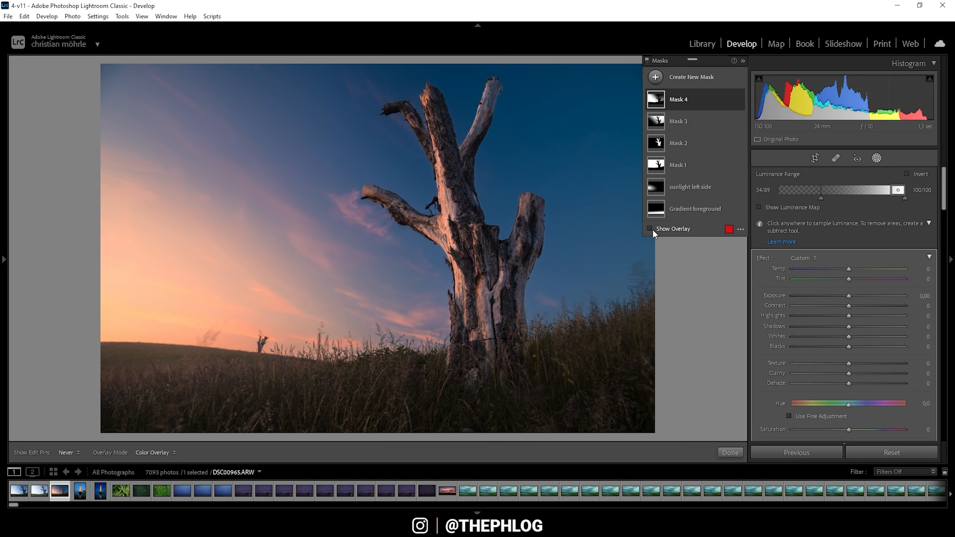
{"action": "left_click_drag", "start_coordinate": [848, 336], "coordinate": [855, 336]}
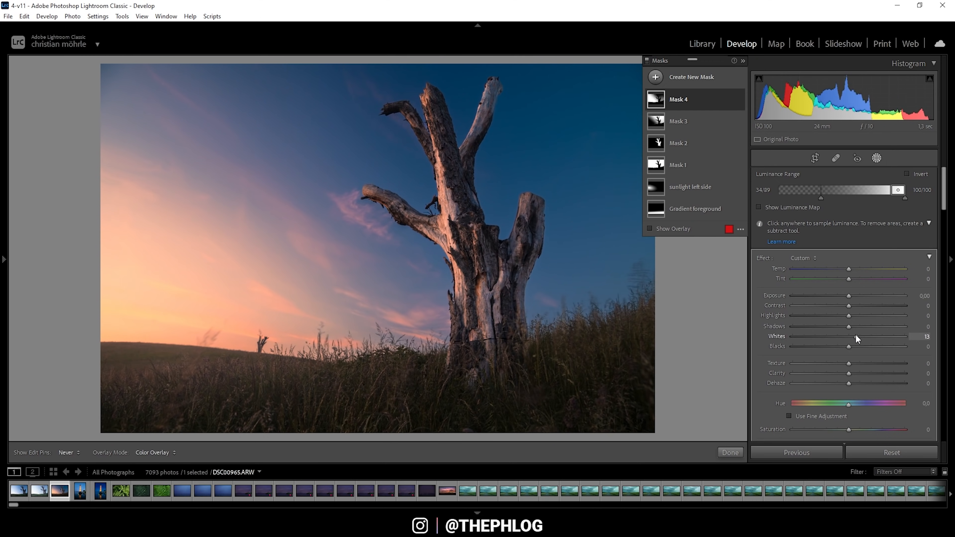
{"action": "left_click_drag", "start_coordinate": [848, 338], "coordinate": [859, 337]}
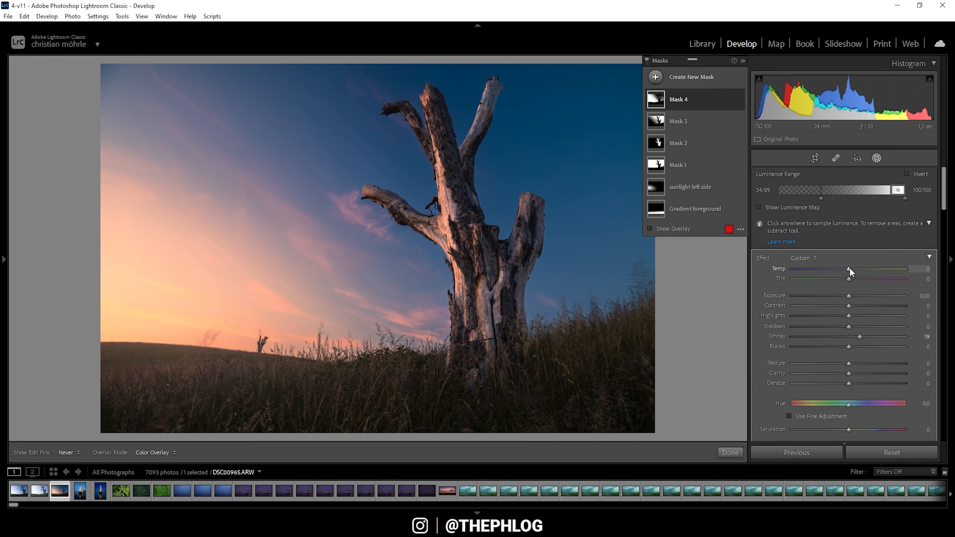
{"action": "left_click_drag", "start_coordinate": [848, 269], "coordinate": [859, 269]}
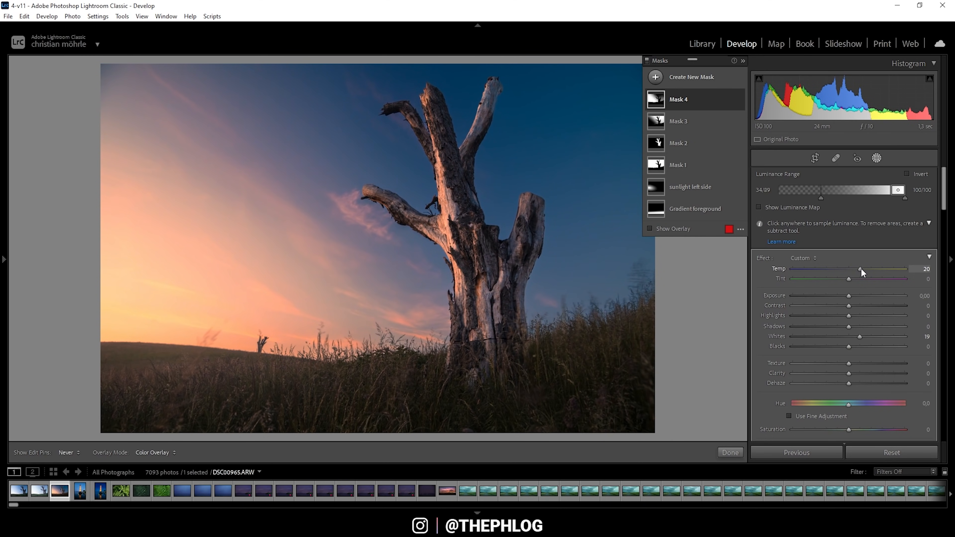
{"action": "left_click_drag", "start_coordinate": [862, 269], "coordinate": [855, 269]}
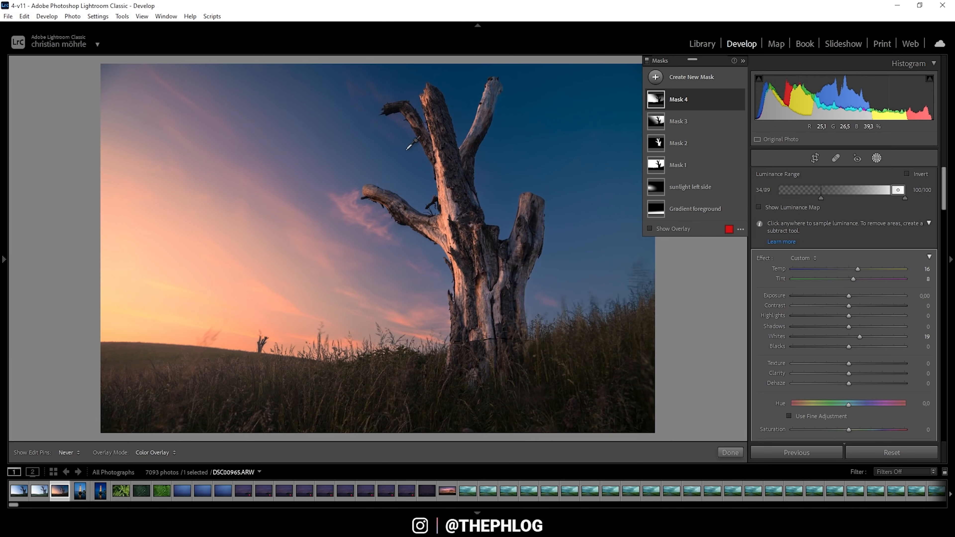
{"action": "mouse_move", "coordinate": [402, 141]}
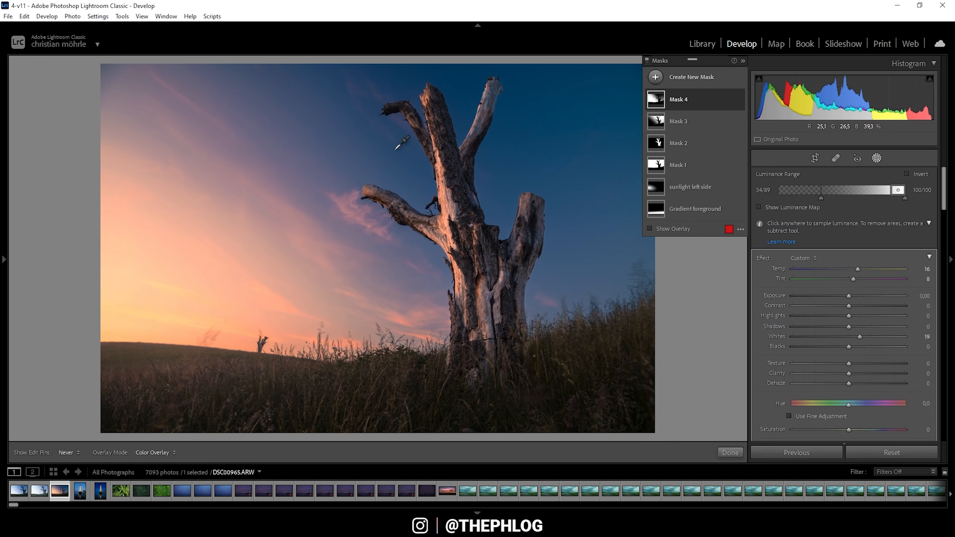